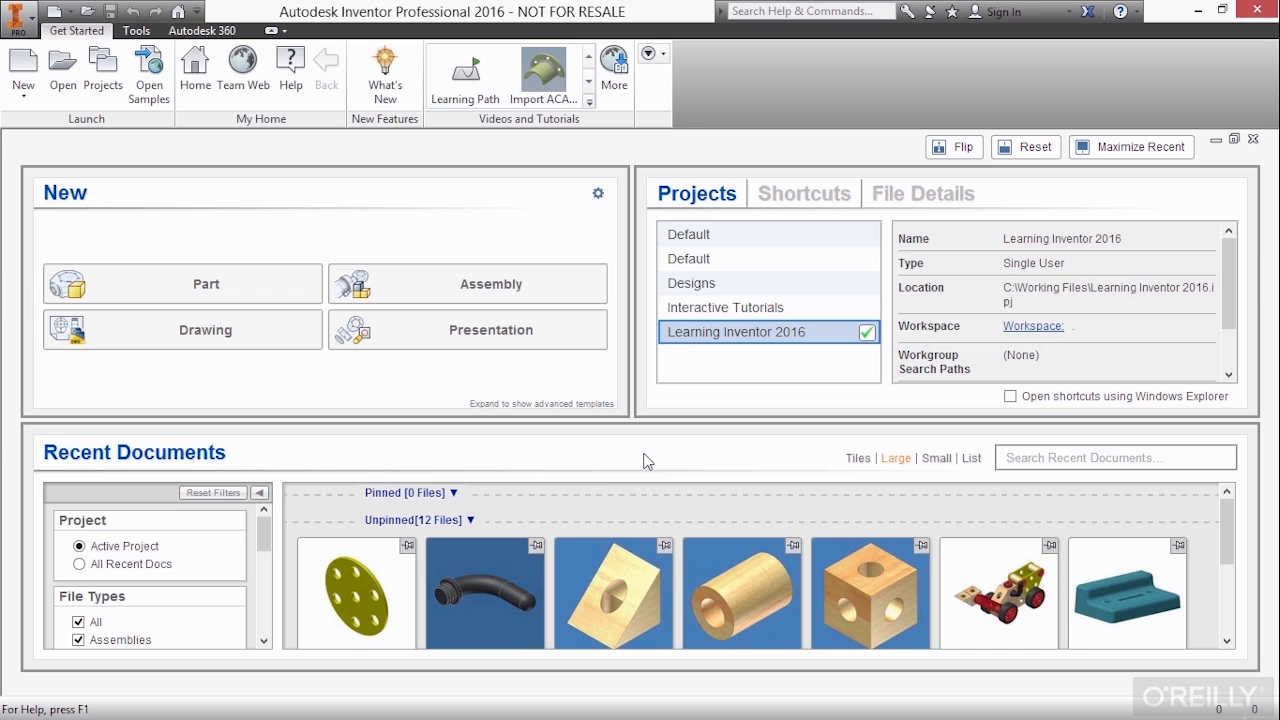
pyautogui.moveTo(639, 456)
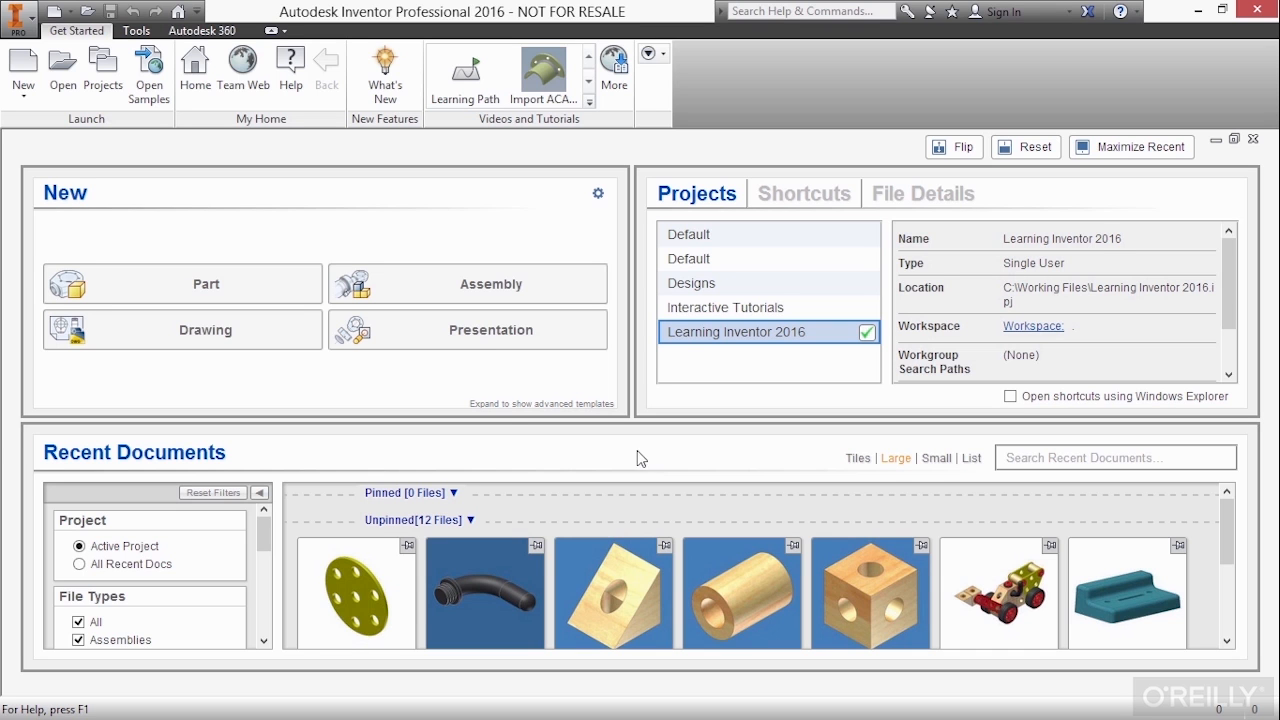
pyautogui.moveTo(113, 246)
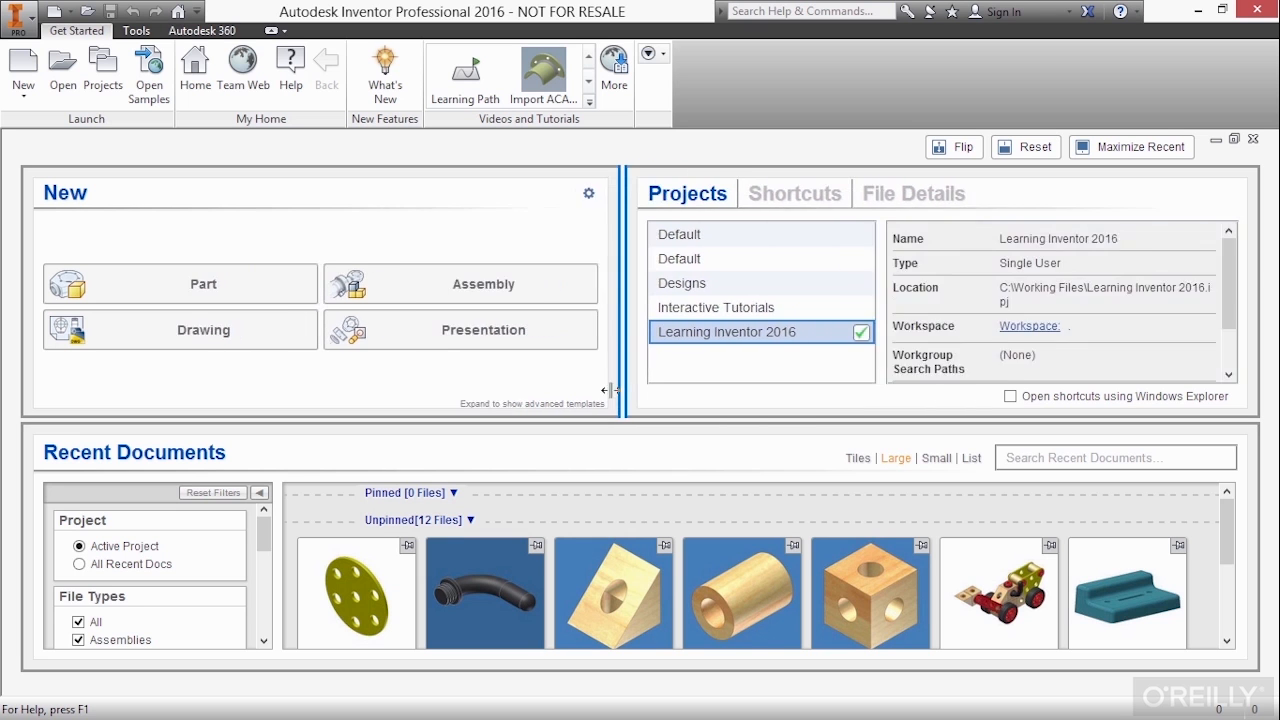
# Widen the New panel against the Projects panel, revealing an Advanced templates section.
pyautogui.moveTo(608, 390); pyautogui.dragTo(645, 375)
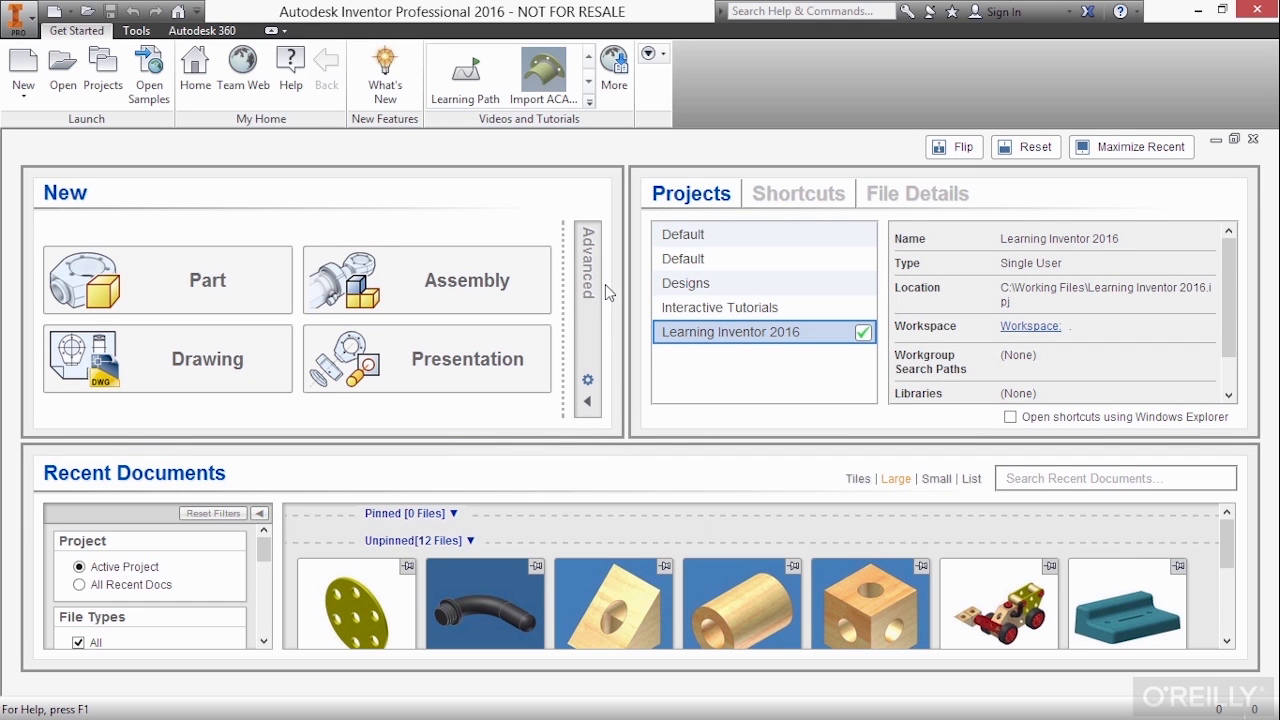
pyautogui.moveTo(587, 382)
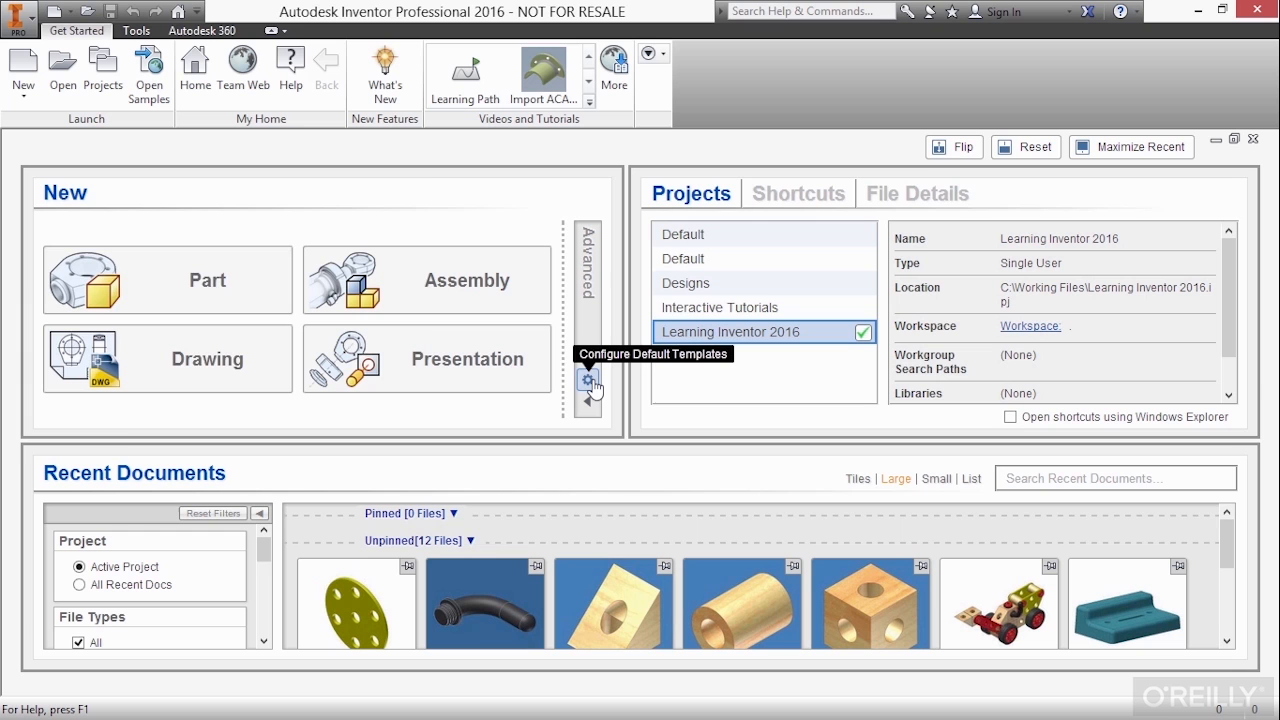
pyautogui.click(587, 380)
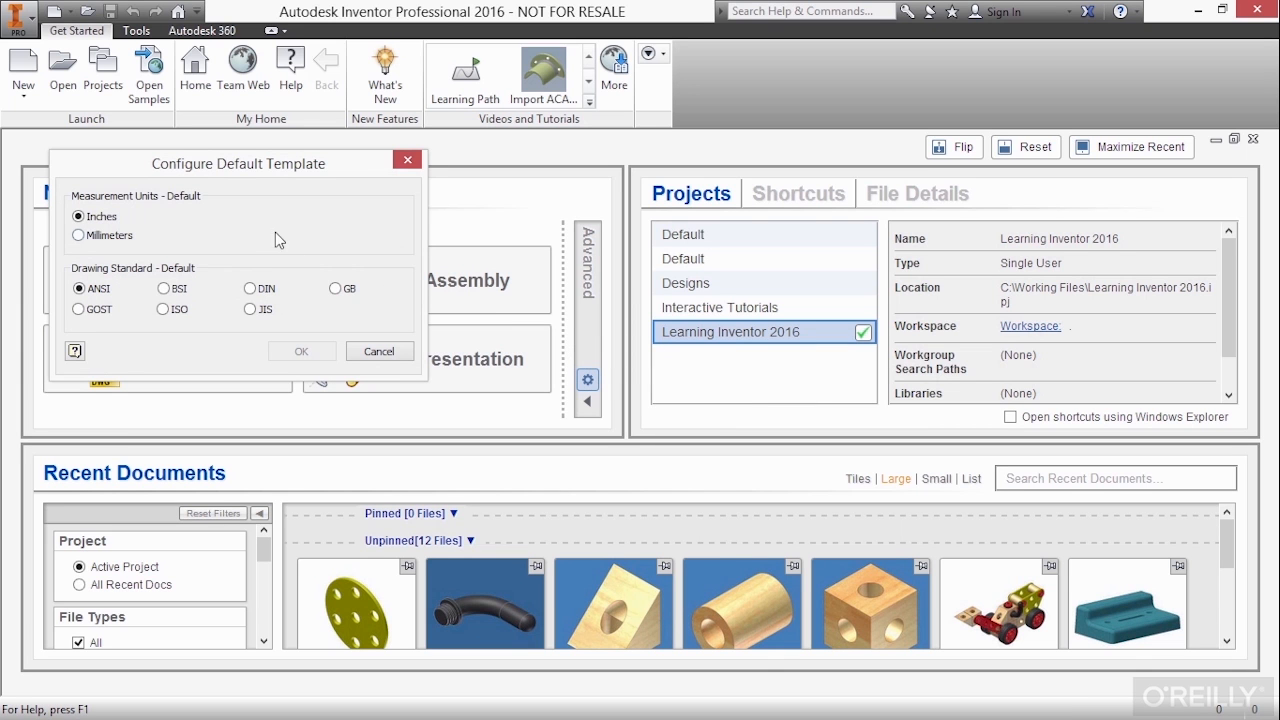
pyautogui.moveTo(259, 228)
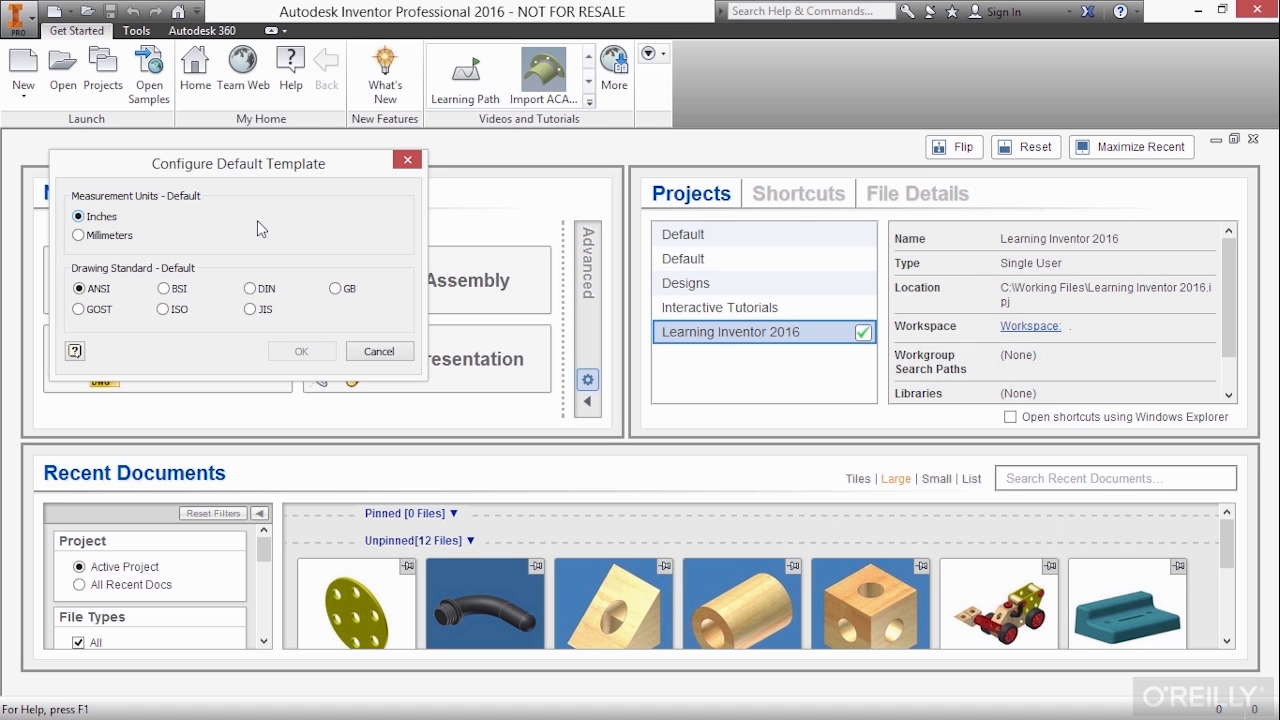
pyautogui.moveTo(335, 333)
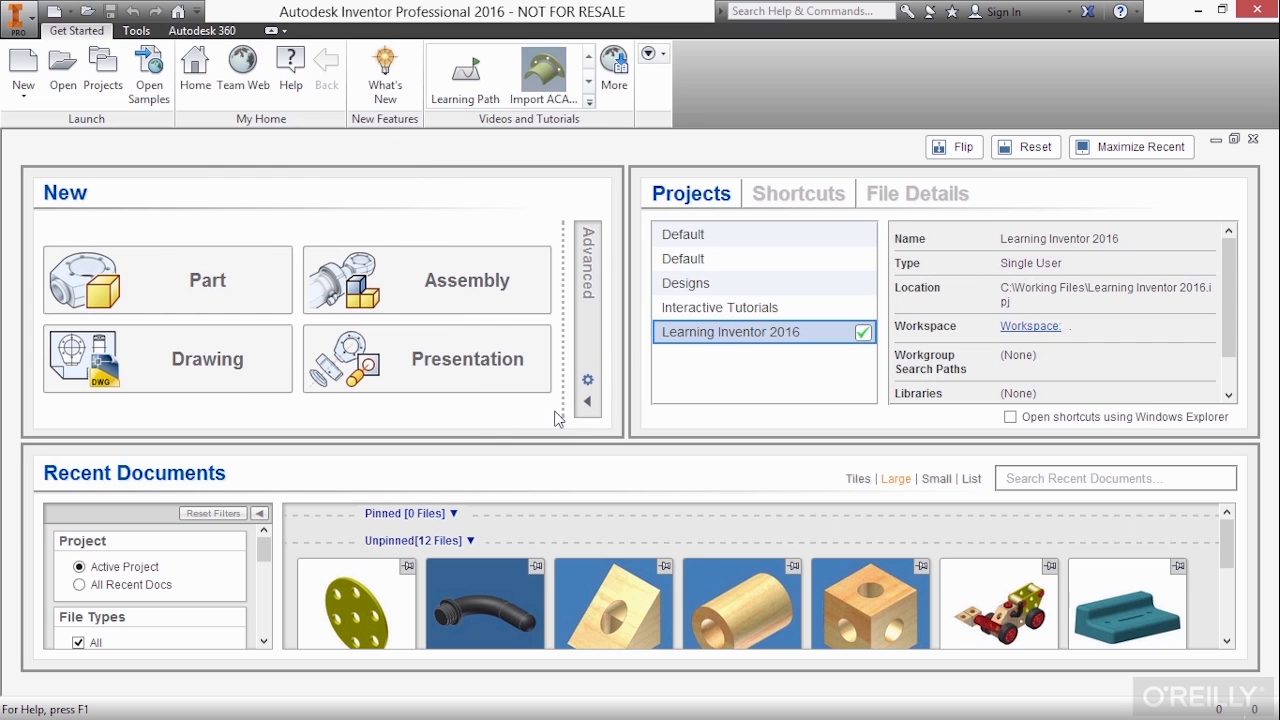
pyautogui.moveTo(587, 408)
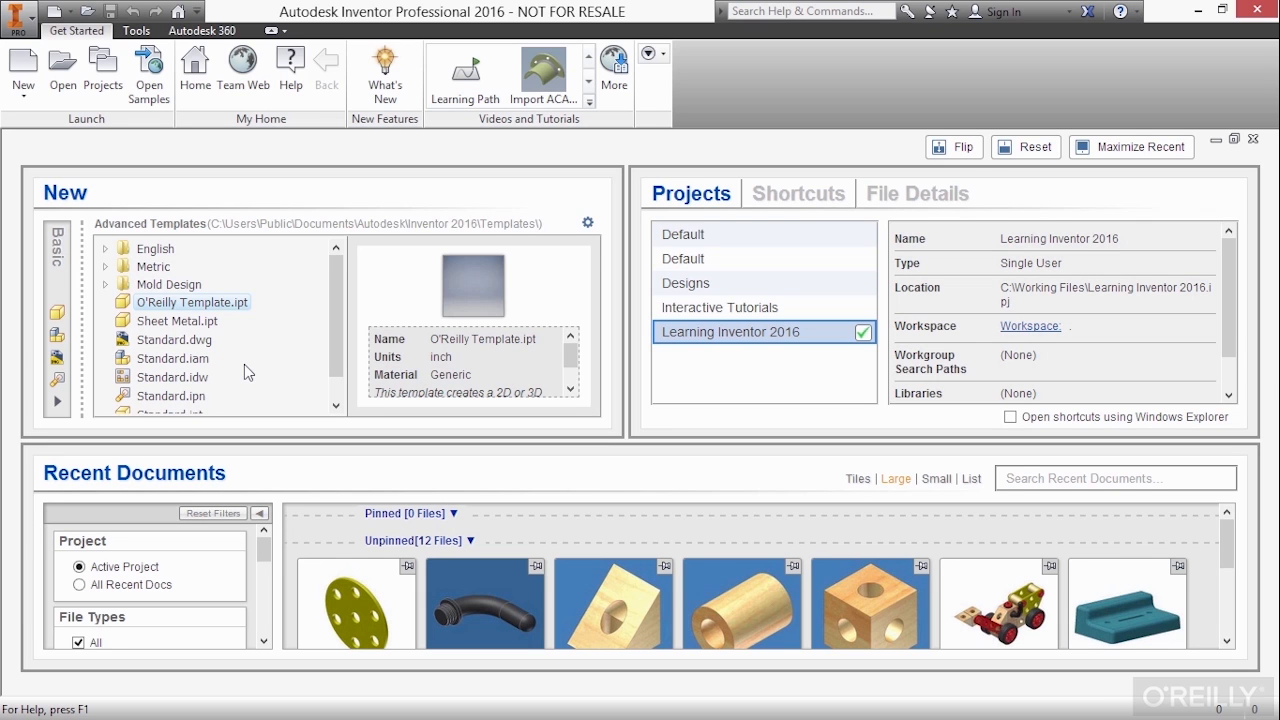
pyautogui.click(155, 248)
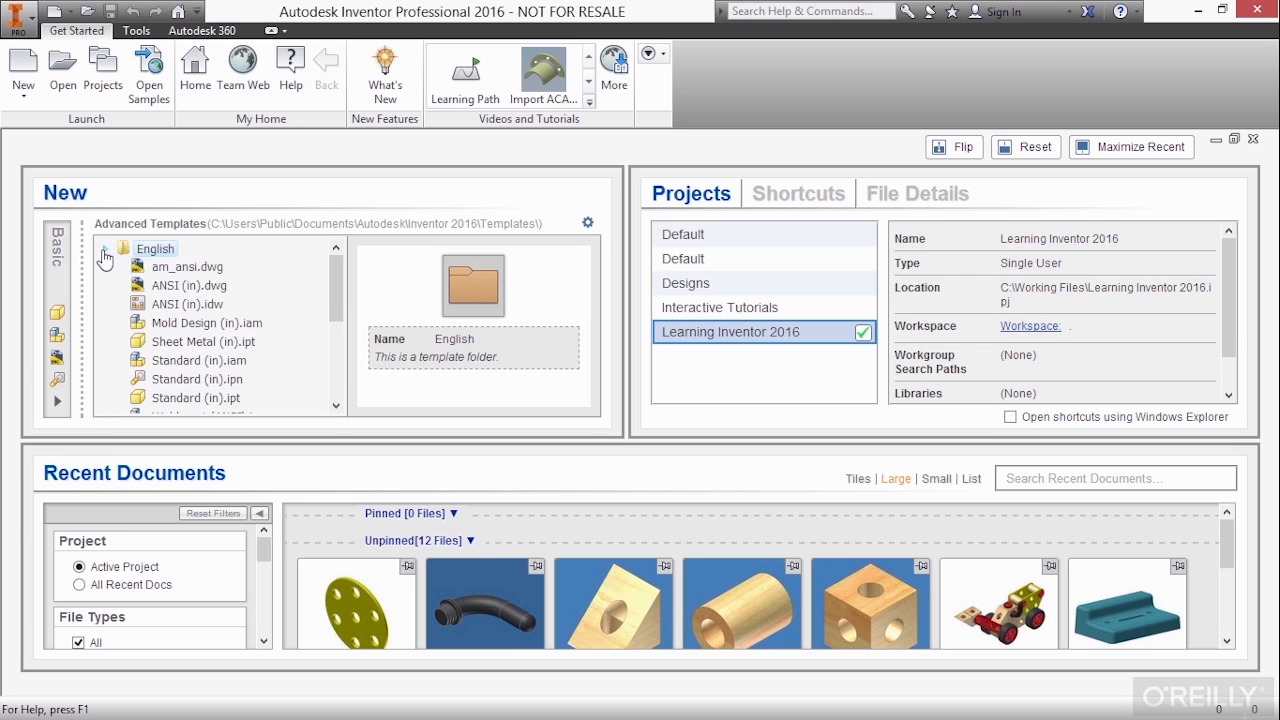
pyautogui.click(105, 249)
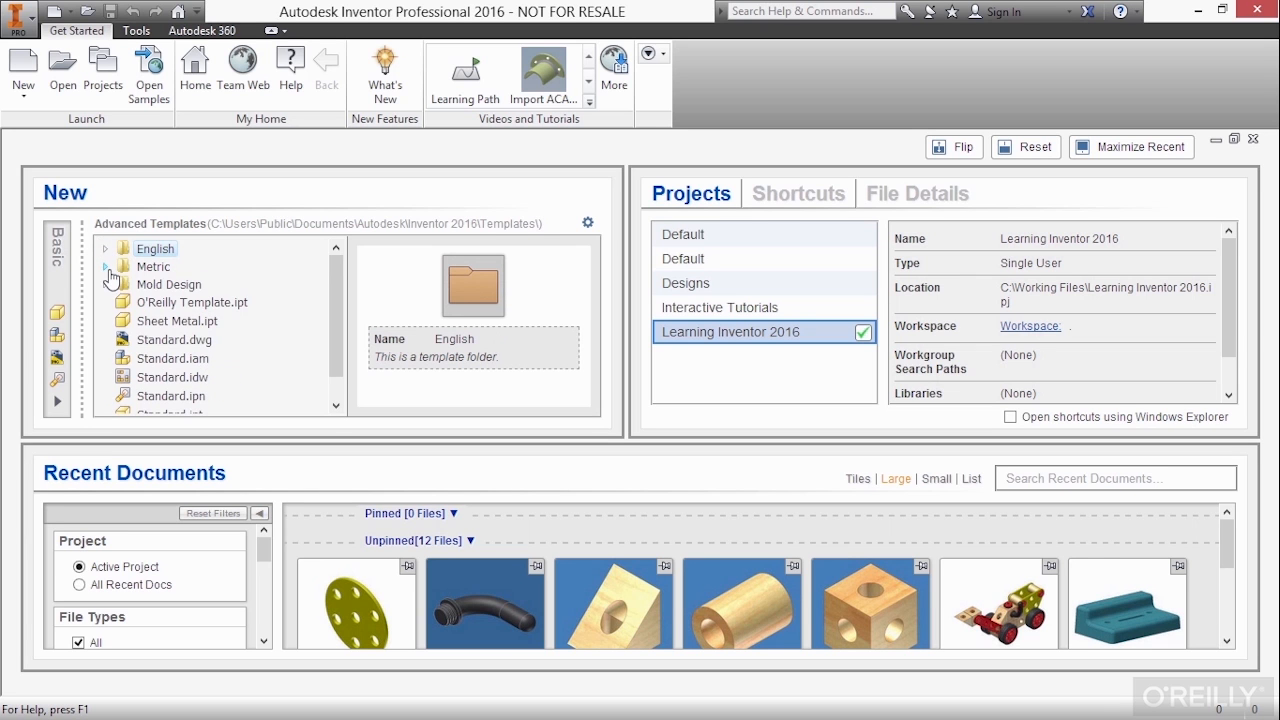
pyautogui.click(105, 284)
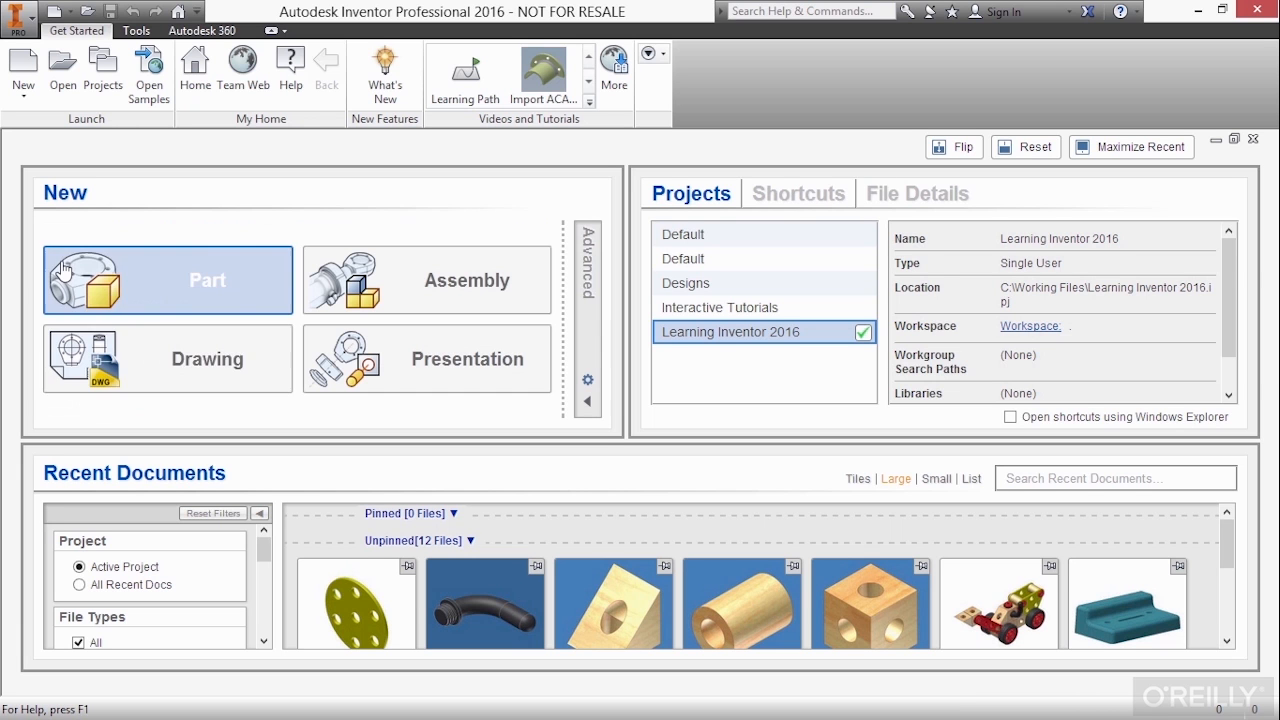
pyautogui.moveTo(289, 416)
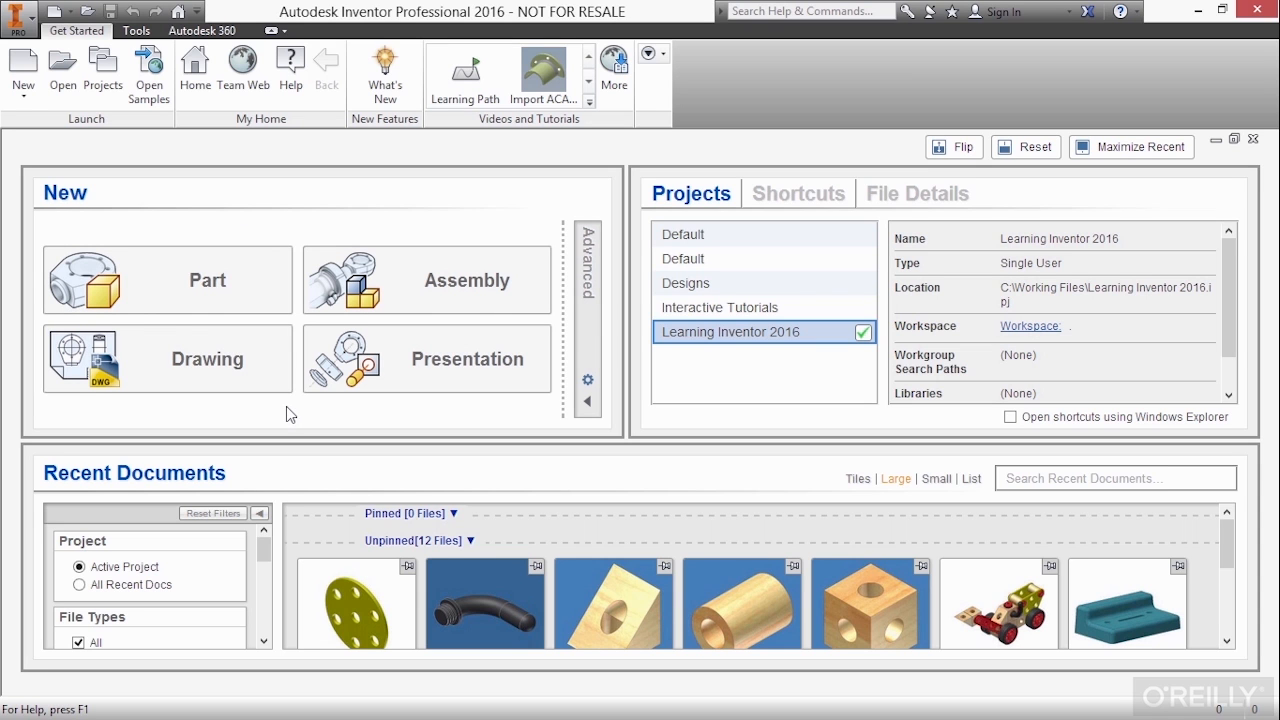
pyautogui.moveTo(25, 20)
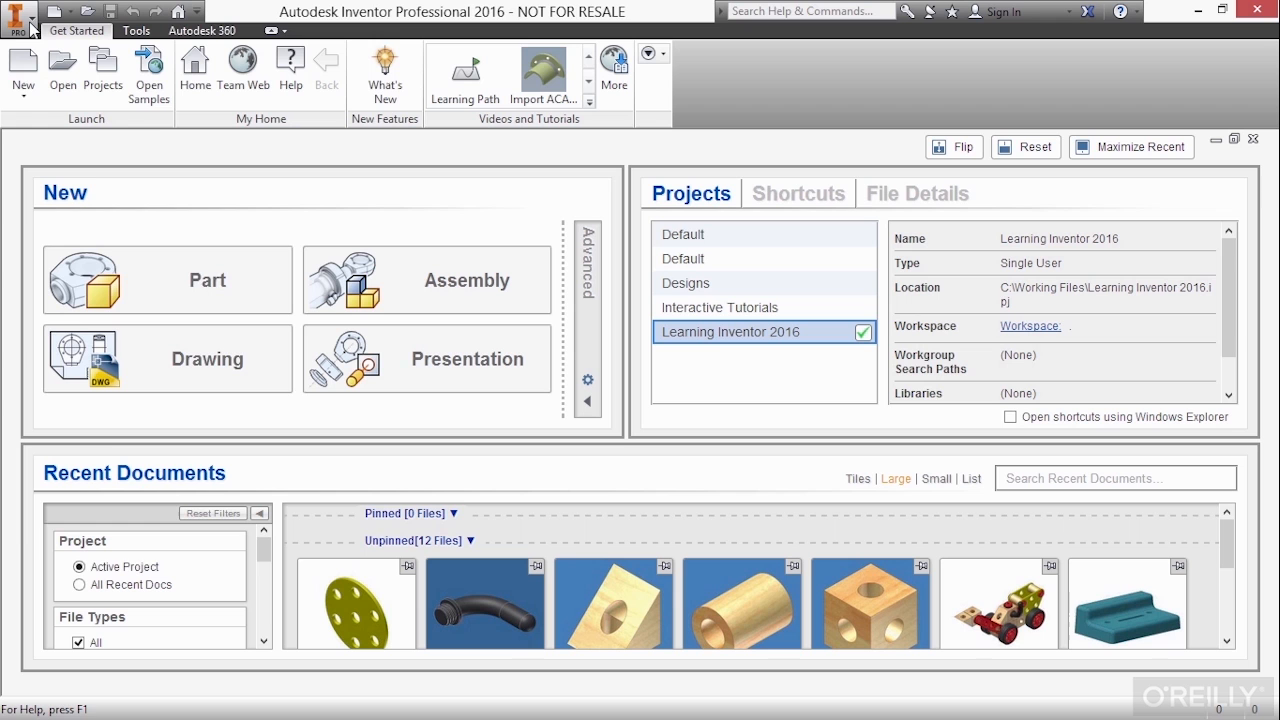
pyautogui.click(20, 16)
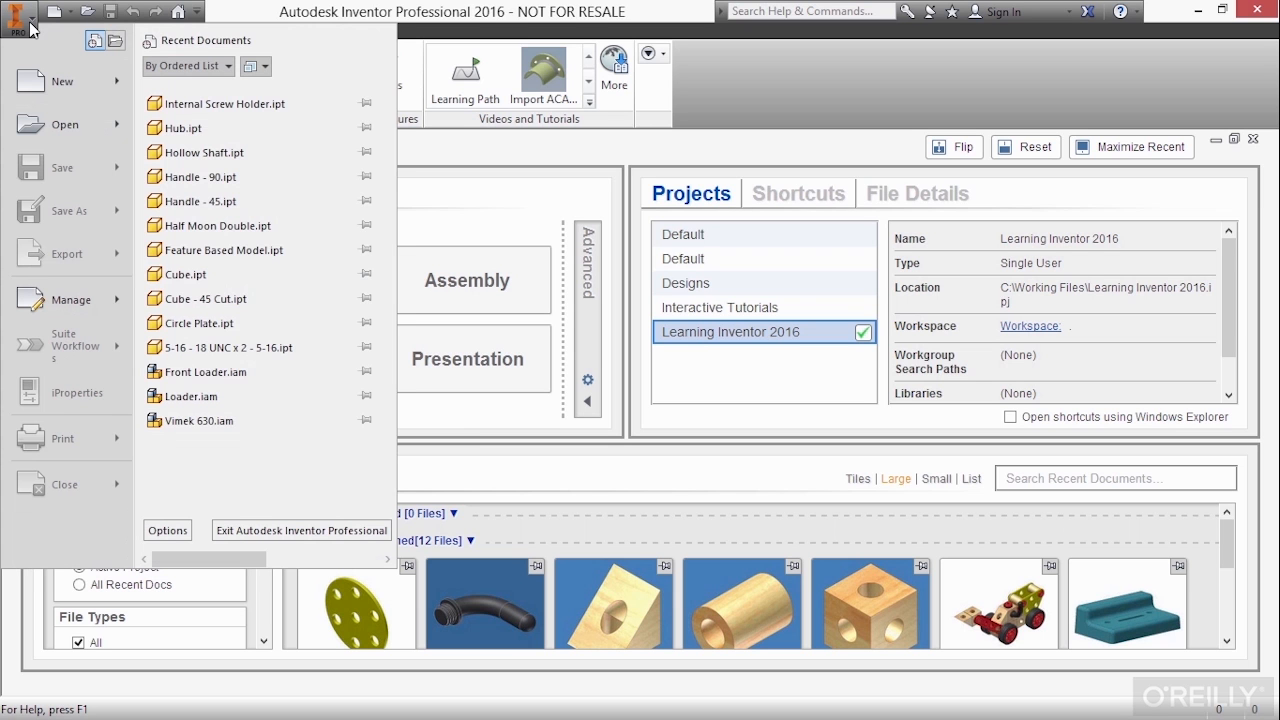
pyautogui.click(52, 80)
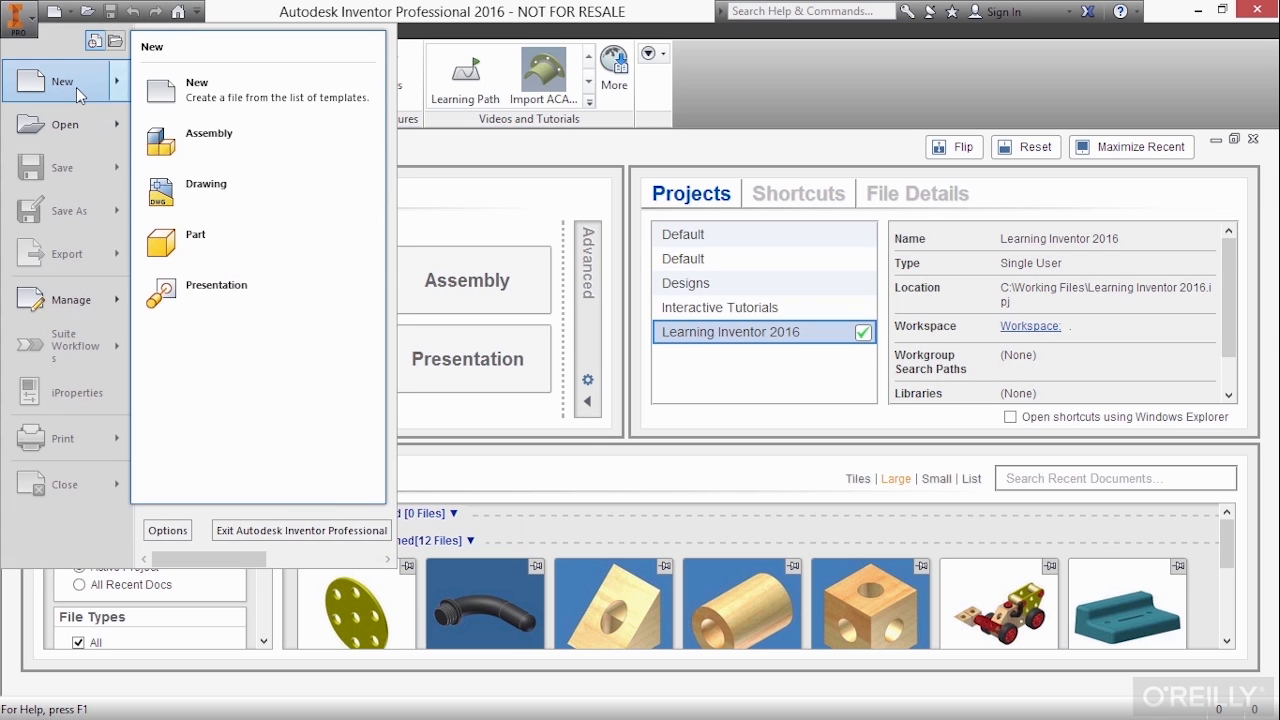
pyautogui.moveTo(220, 163)
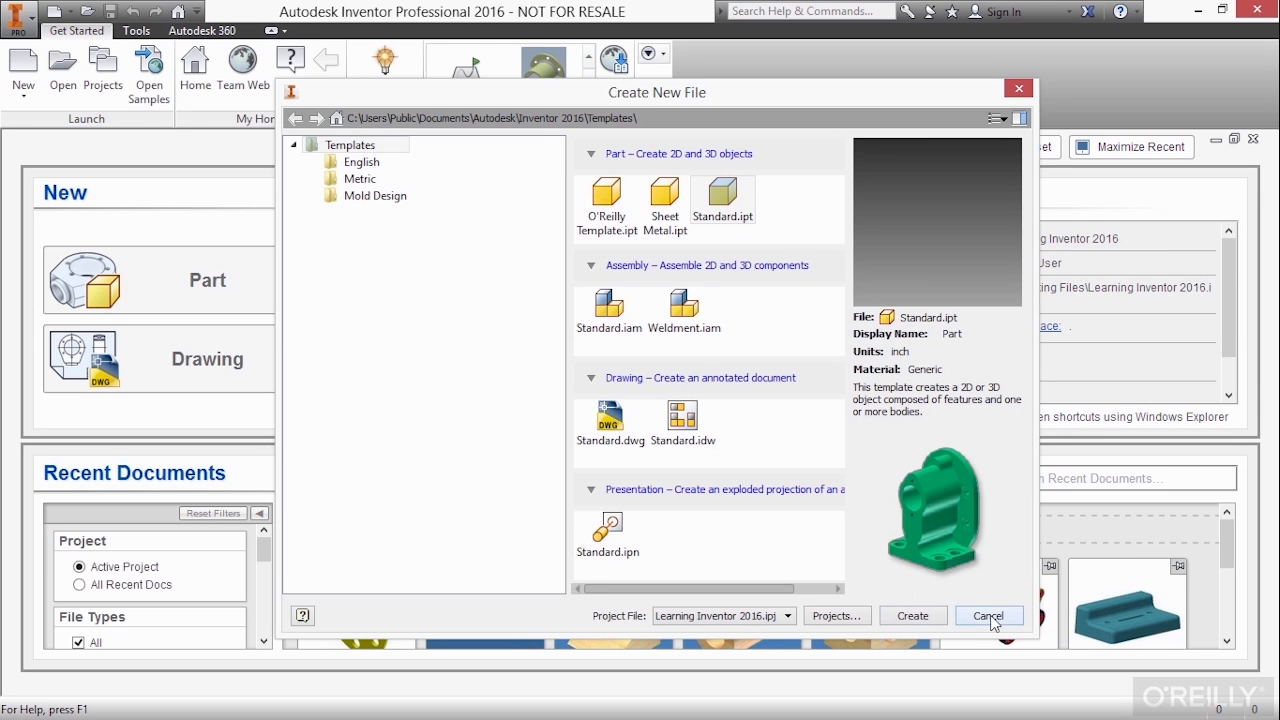
pyautogui.click(988, 615)
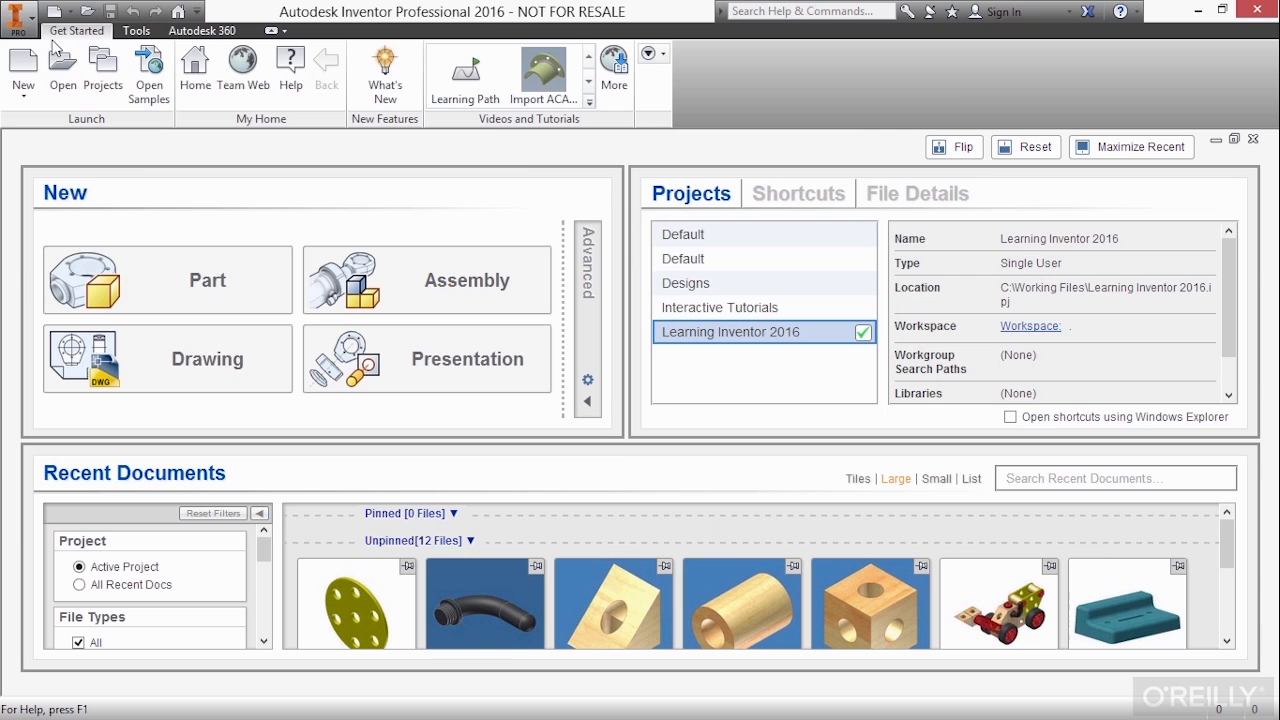
pyautogui.click(15, 14)
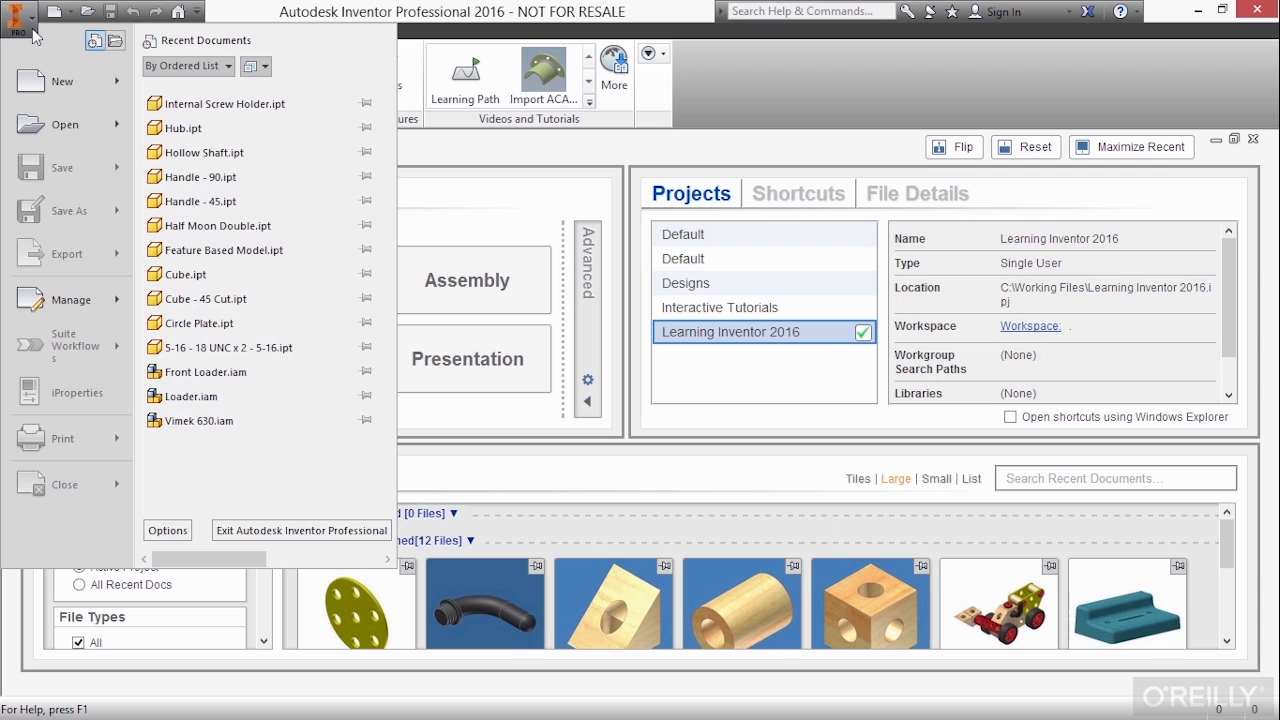
pyautogui.click(18, 18)
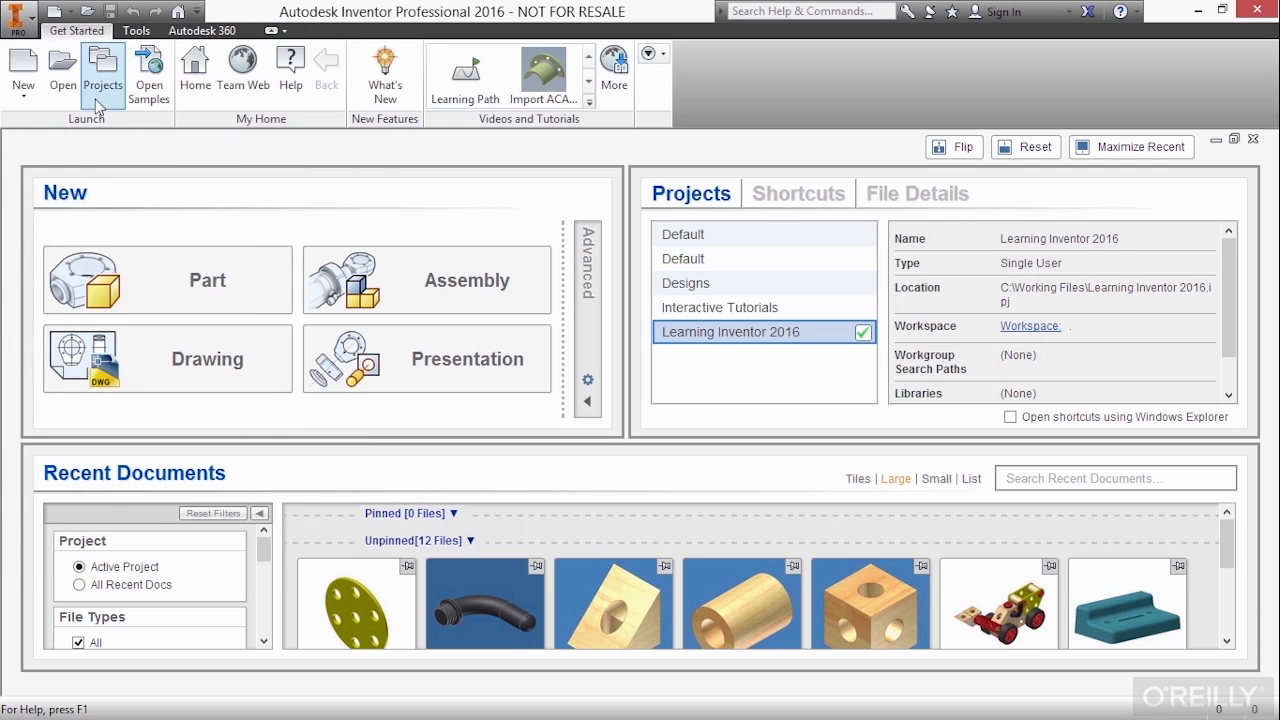
pyautogui.moveTo(263, 227)
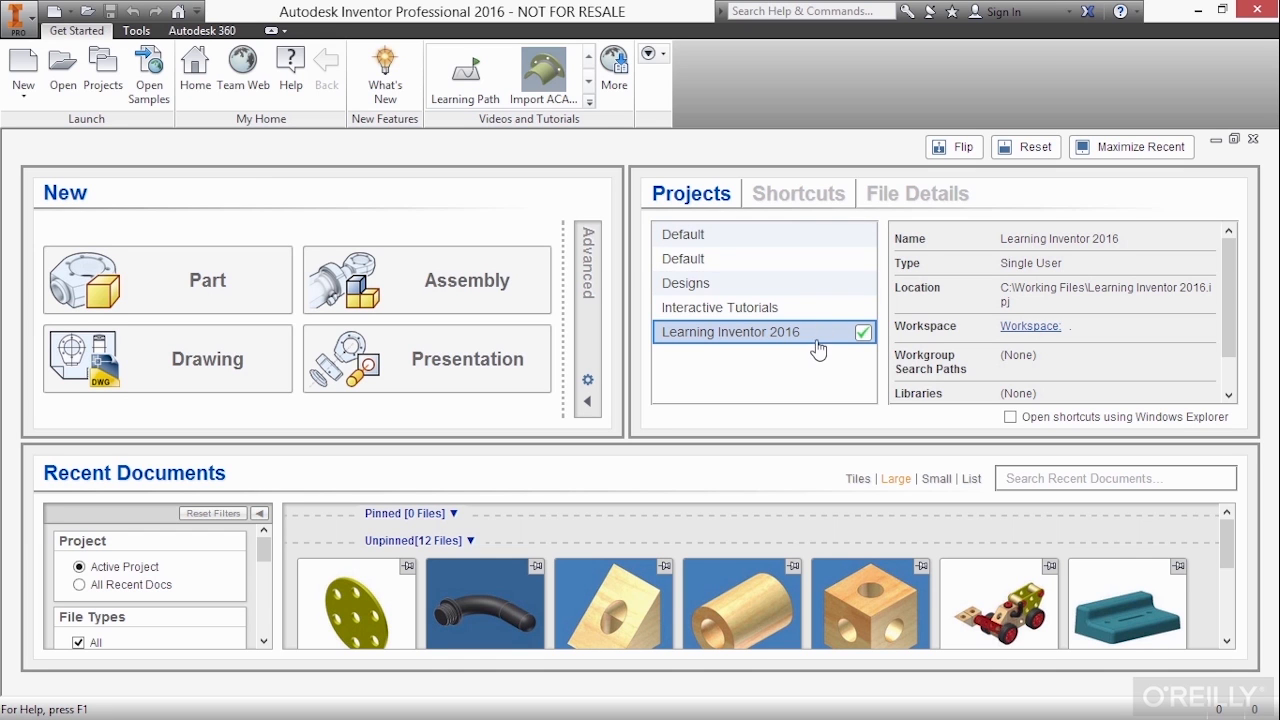
pyautogui.moveTo(815, 214)
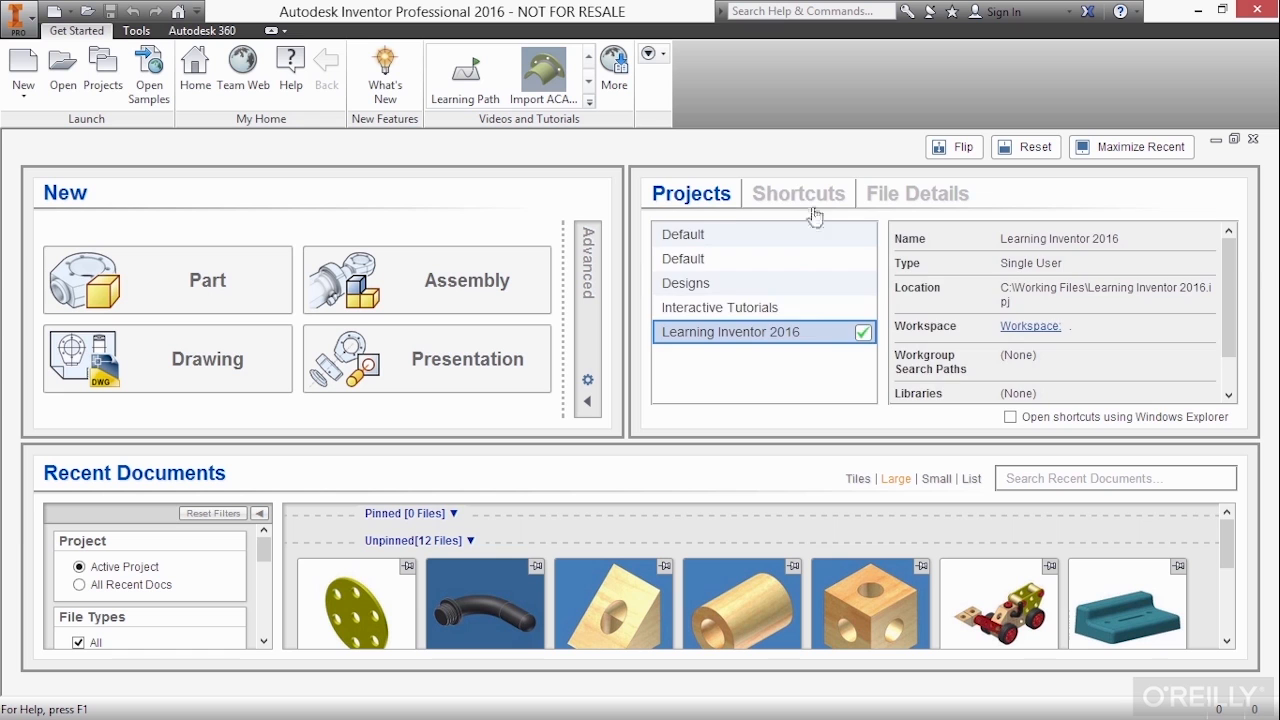
# Show Shortcuts briefly, then switch to File Details, which reports no document selected.
pyautogui.click(798, 193)
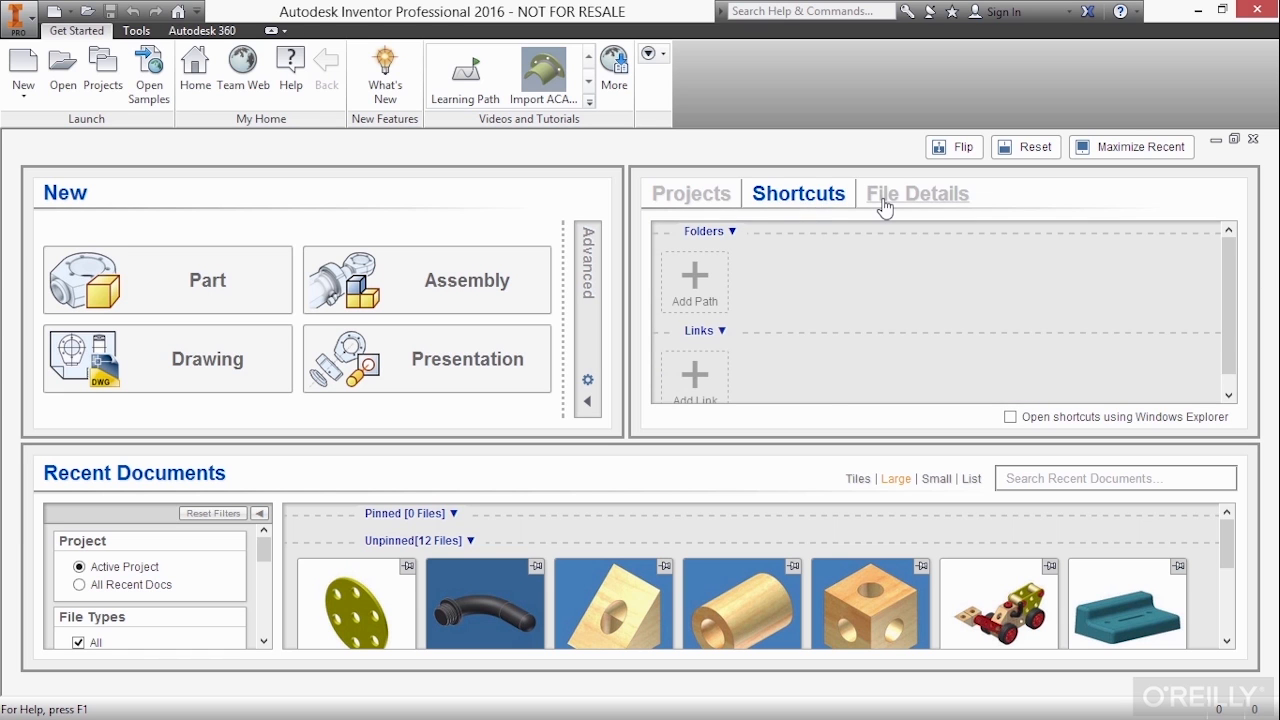
pyautogui.click(917, 193)
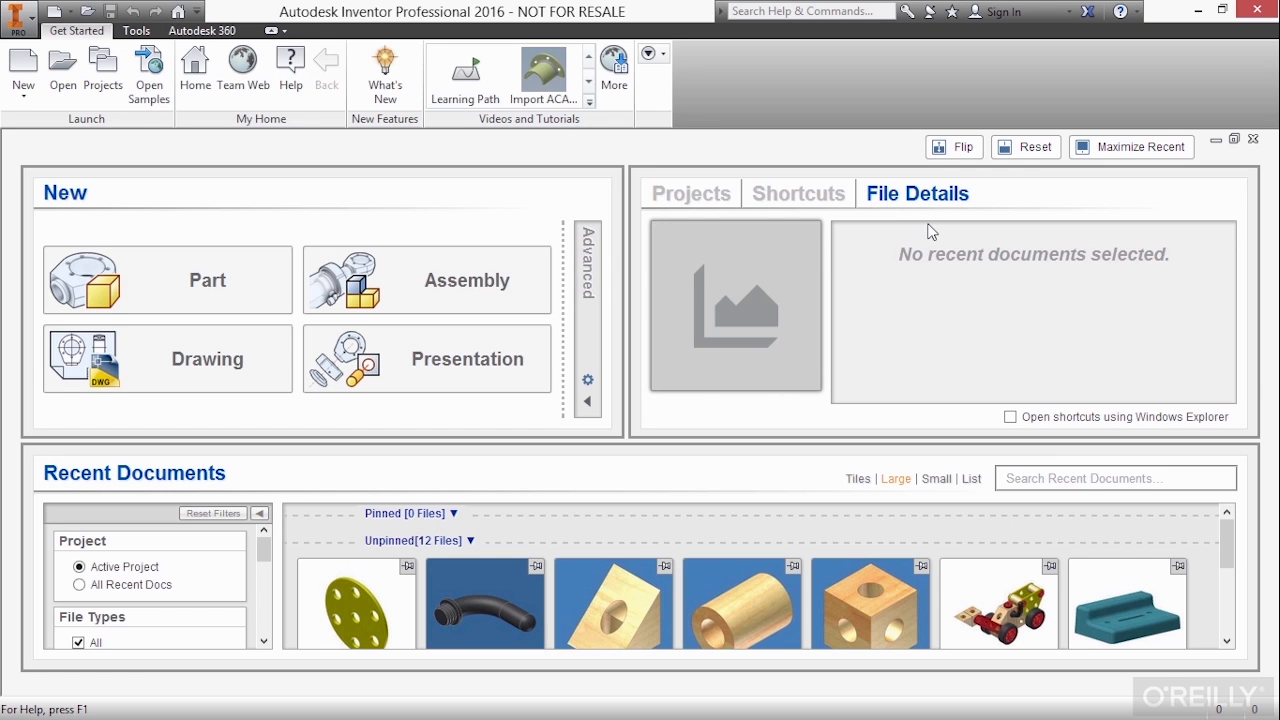
pyautogui.moveTo(572, 470)
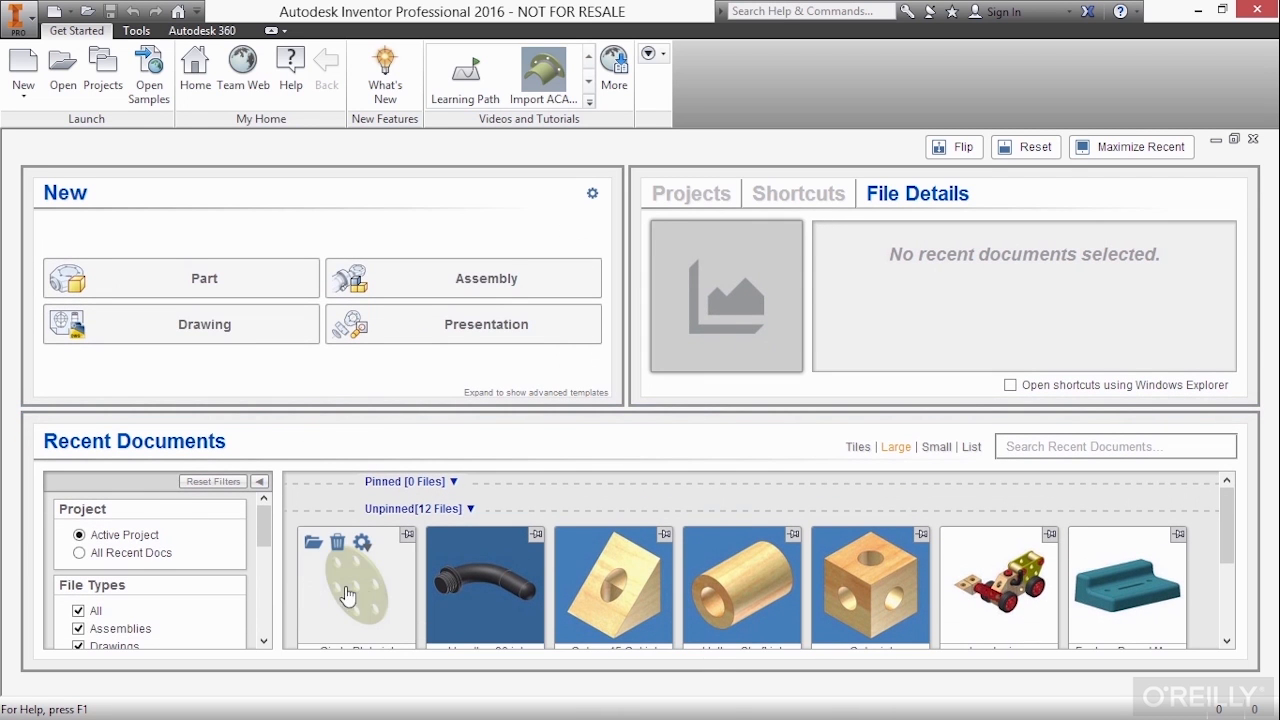
pyautogui.moveTo(972, 584)
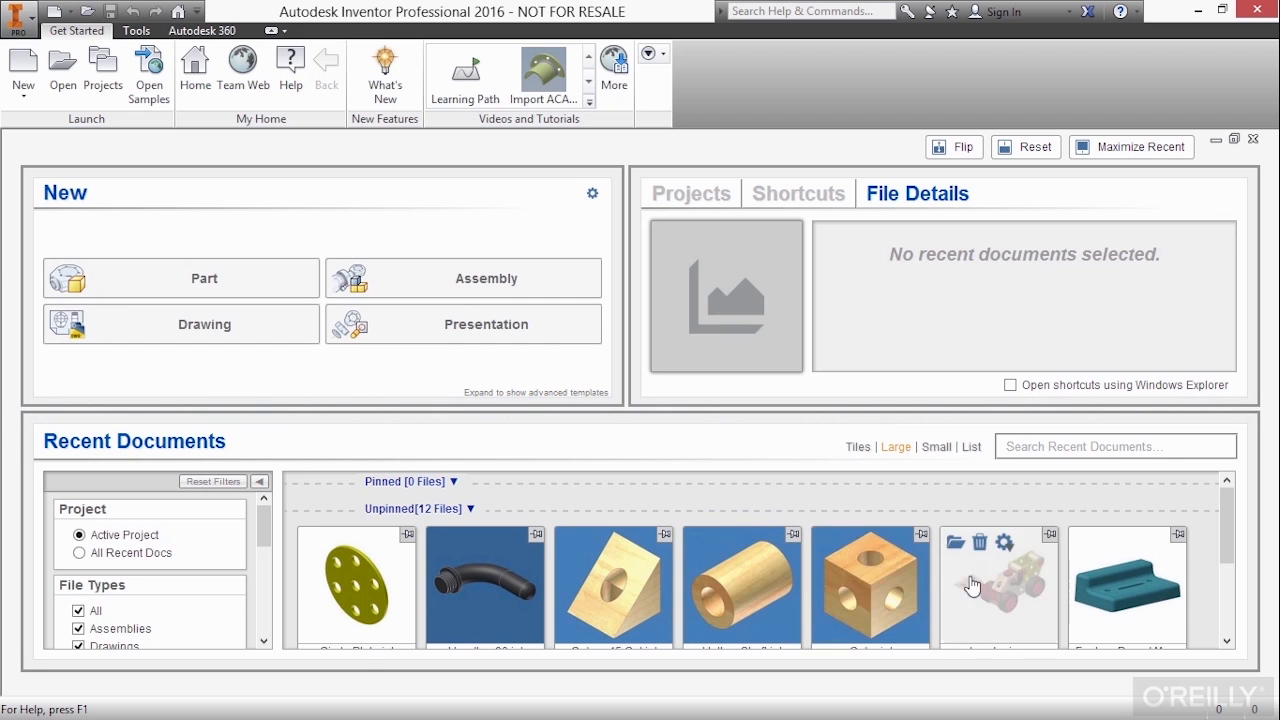
# Select Loader.iam and scroll through its location, size, part number and author.
pyautogui.click(1001, 594)
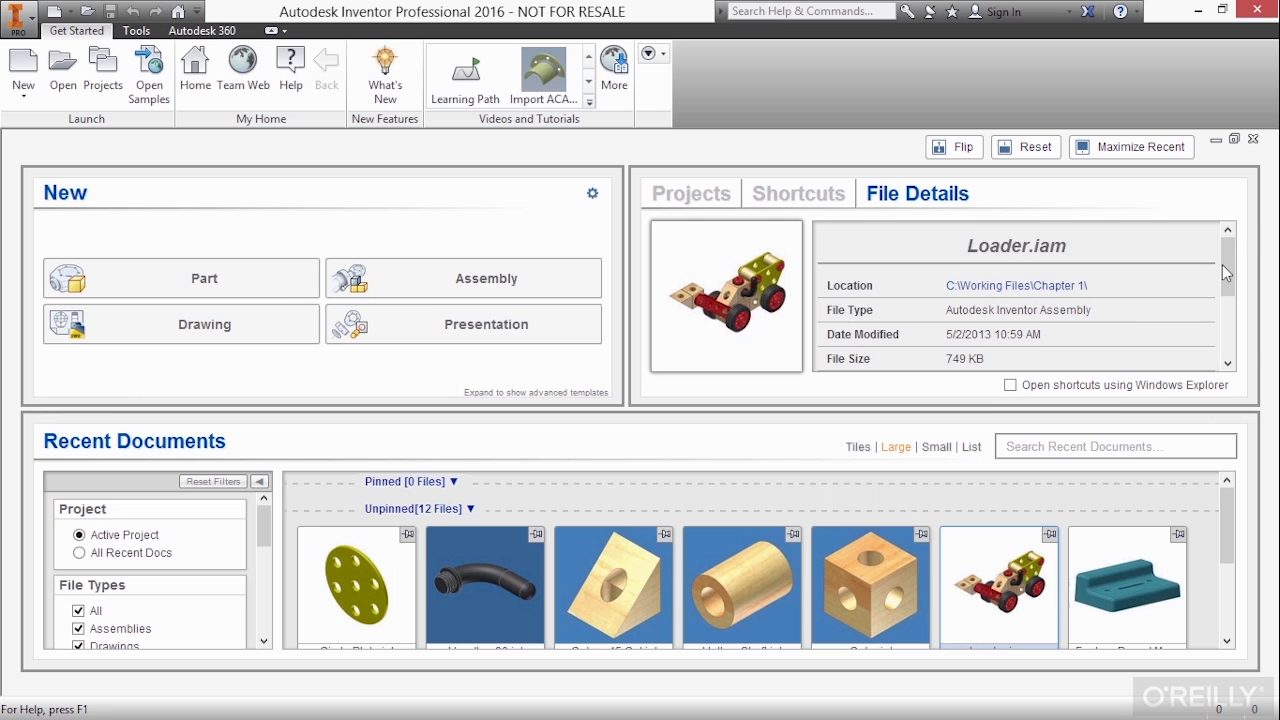
pyautogui.scroll(-3)
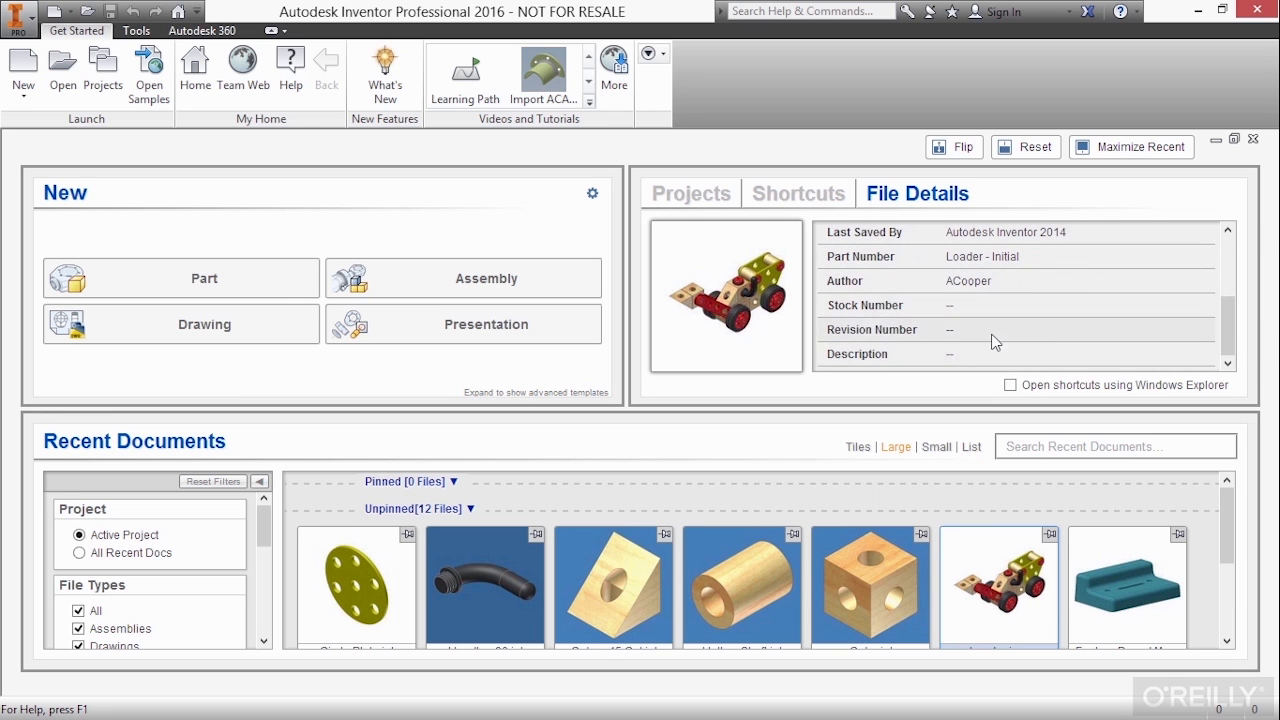
pyautogui.moveTo(1112, 376)
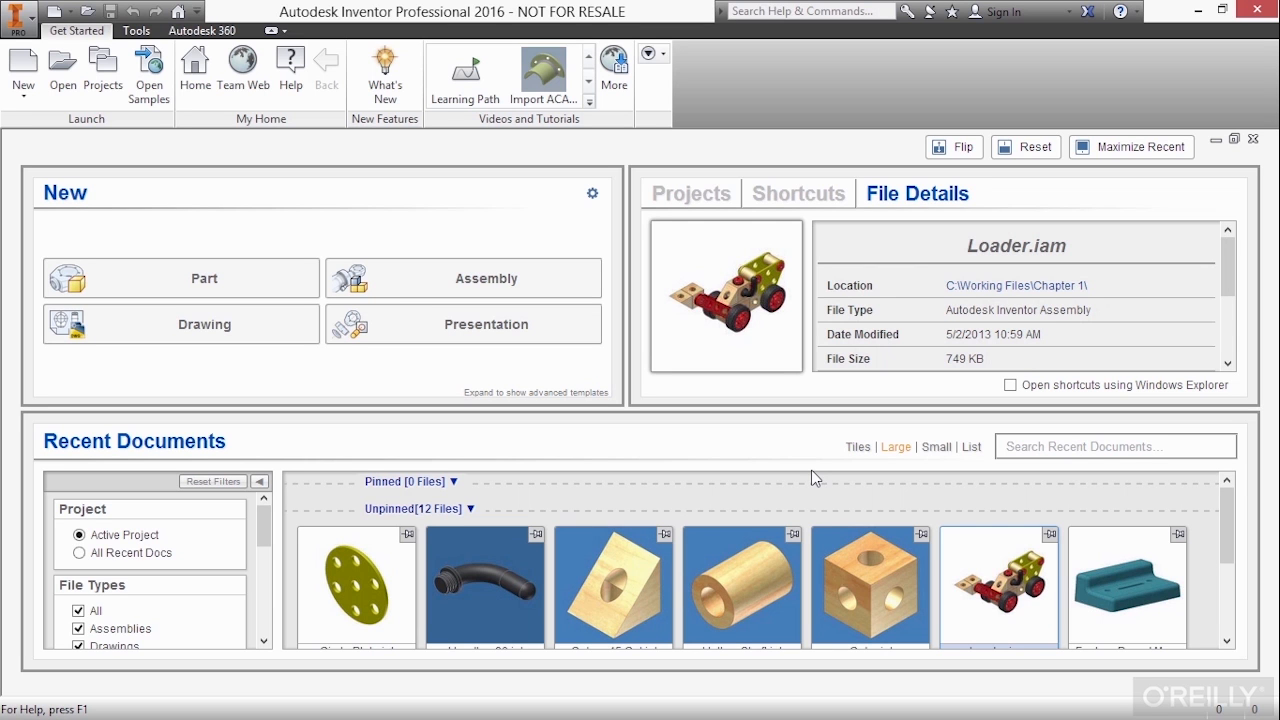
pyautogui.moveTo(897, 452)
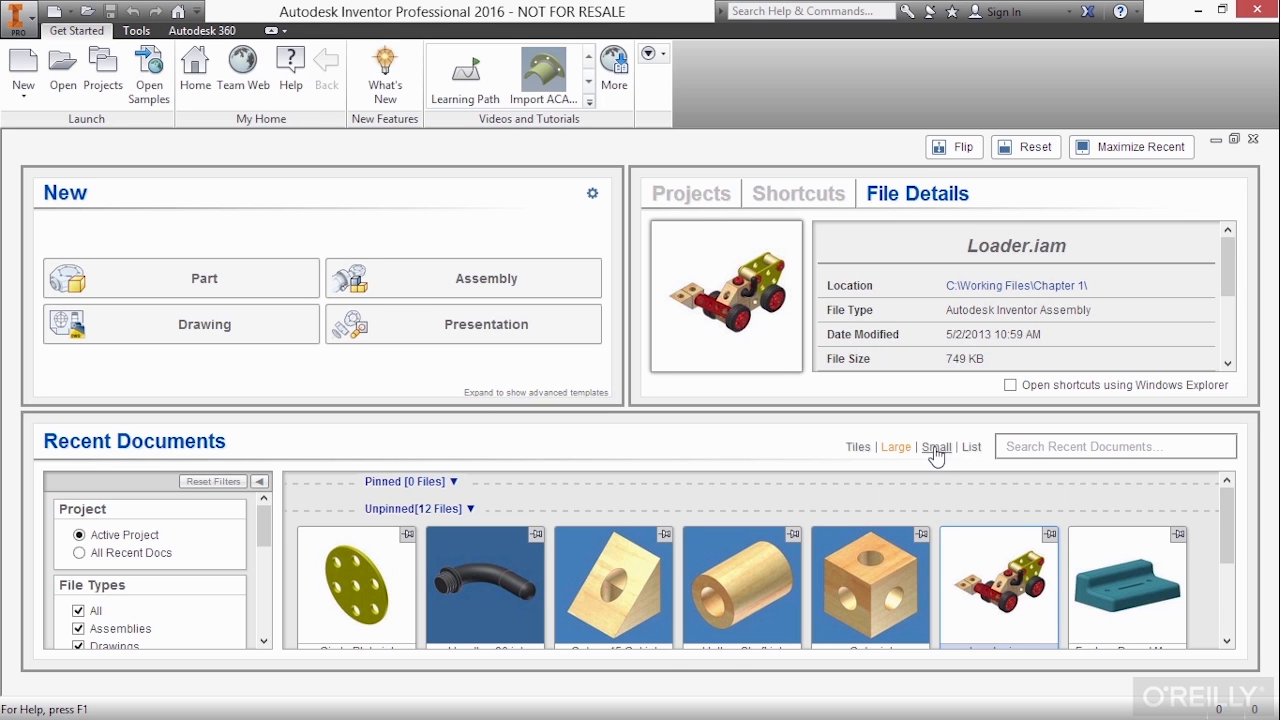
# Try List and Tiles layouts for Recent Documents, ending on Small thumbnails.
pyautogui.click(971, 447)
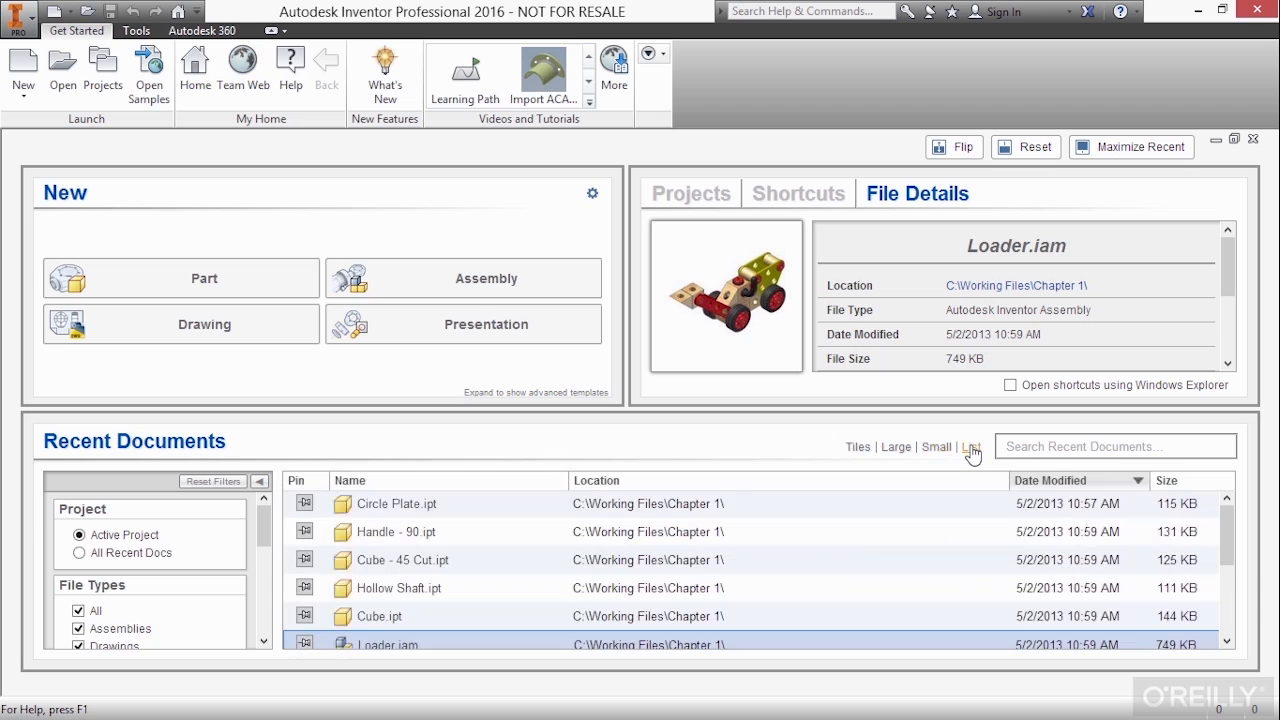
pyautogui.moveTo(858, 447)
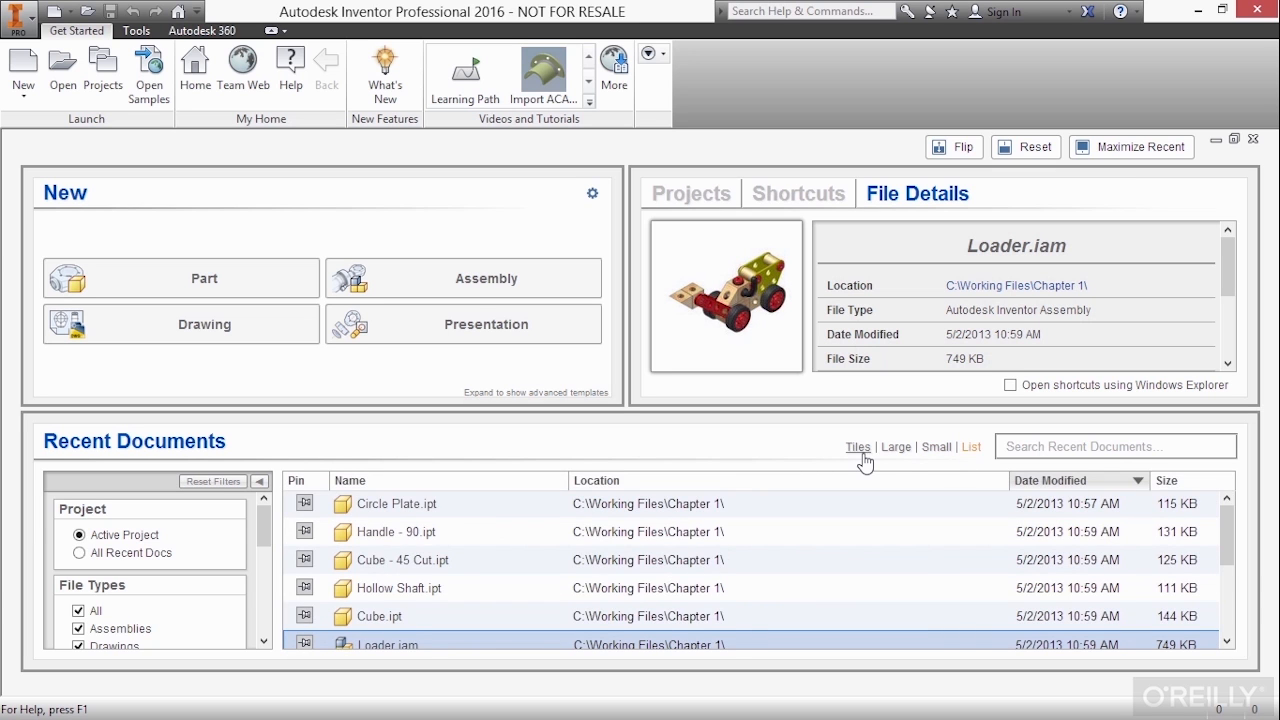
pyautogui.click(857, 447)
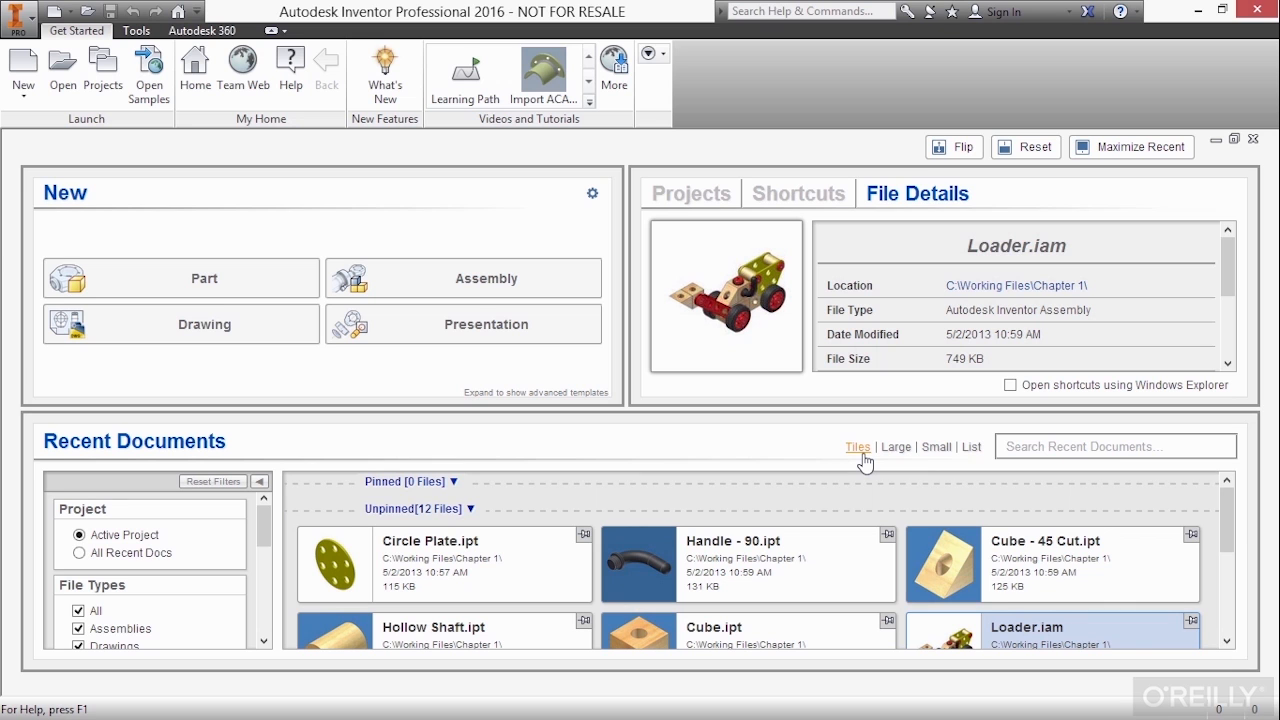
pyautogui.click(936, 447)
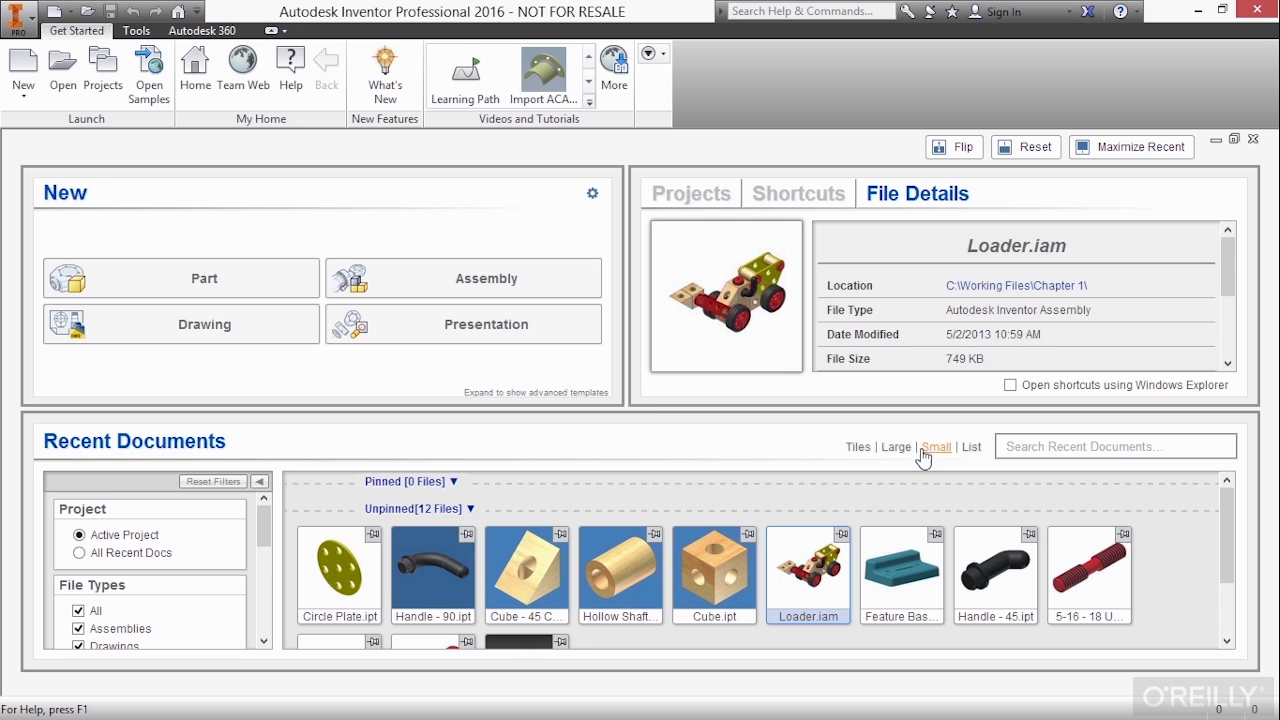
pyautogui.scroll(-3)
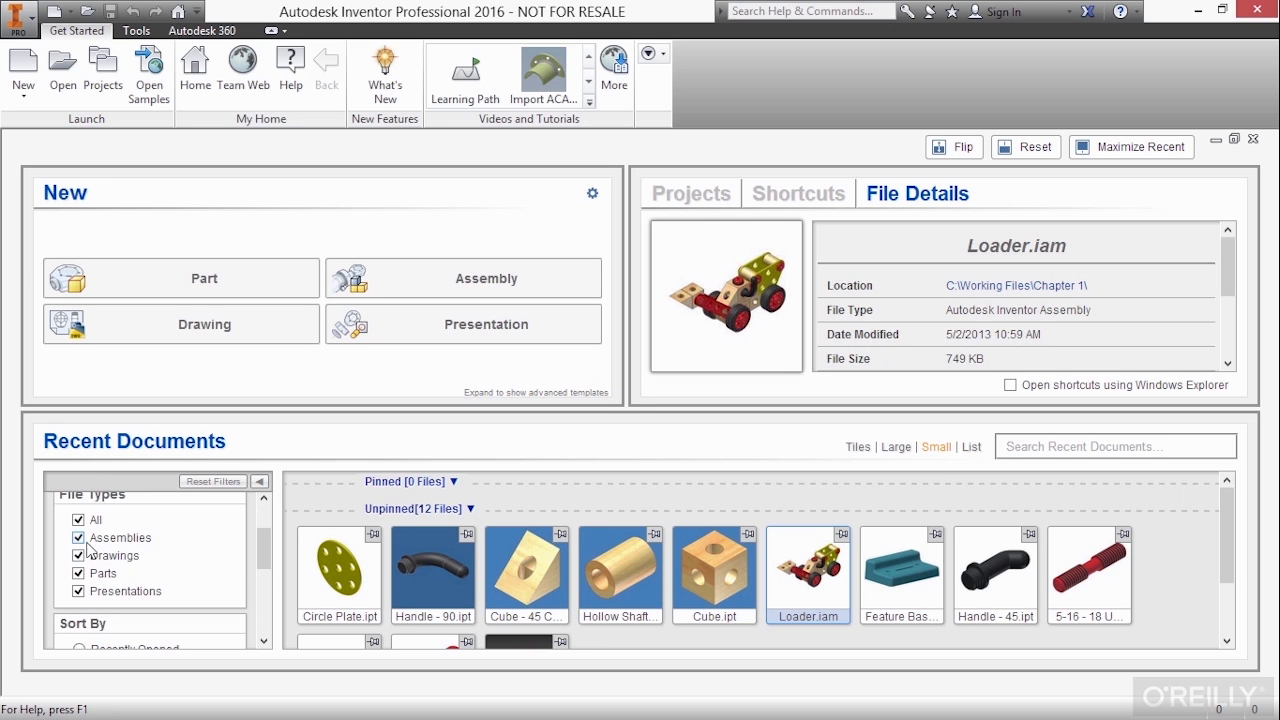
# Uncheck and recheck the Parts file-type filter so all part files reappear.
pyautogui.click(77, 574)
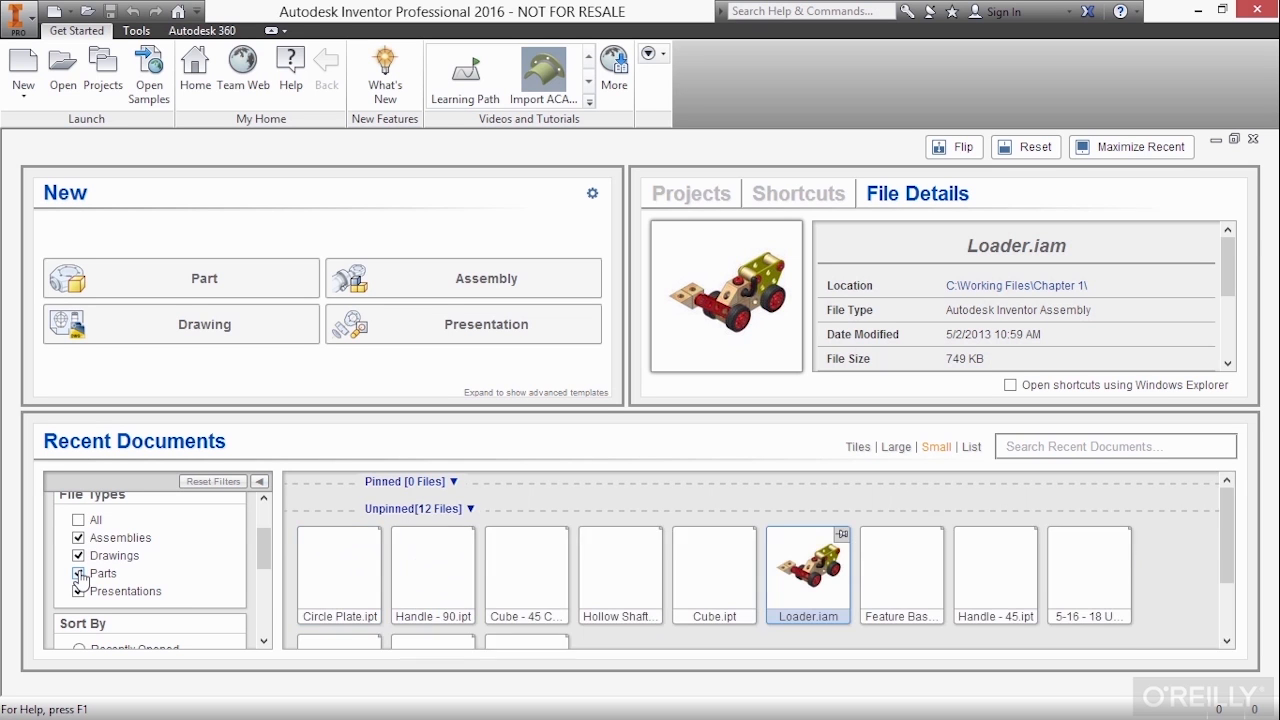
pyautogui.click(80, 573)
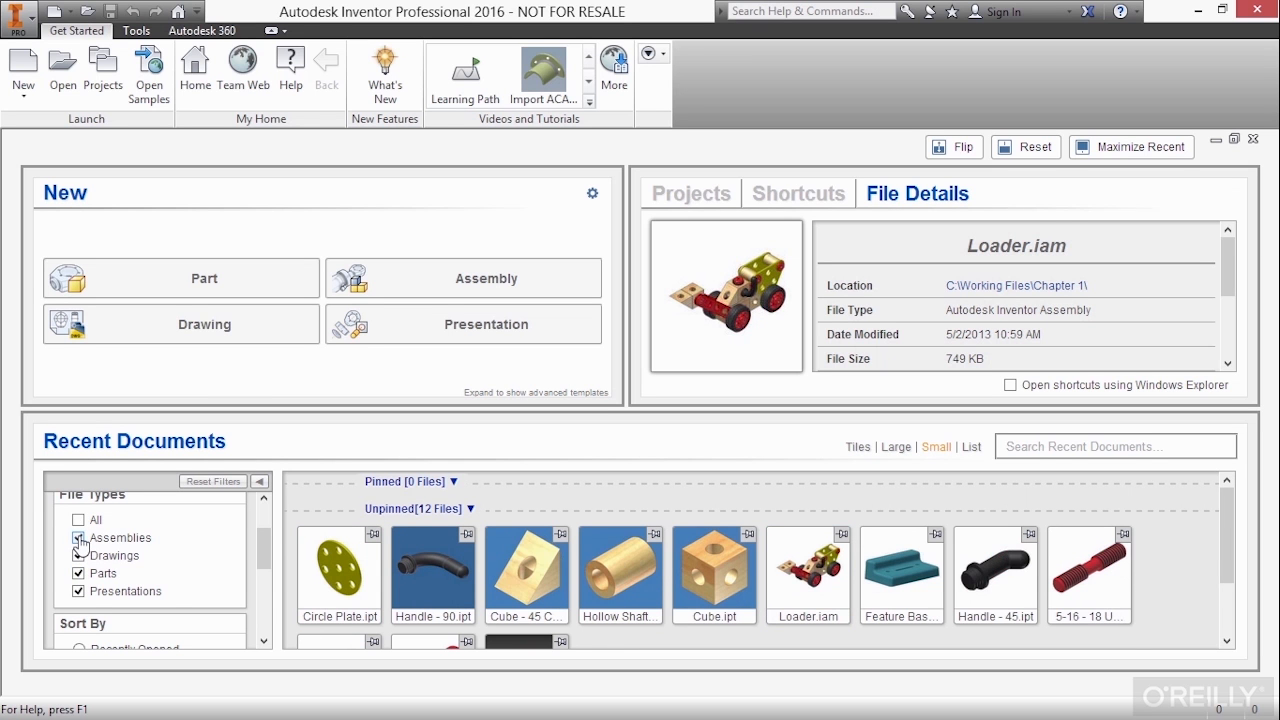
pyautogui.scroll(-3)
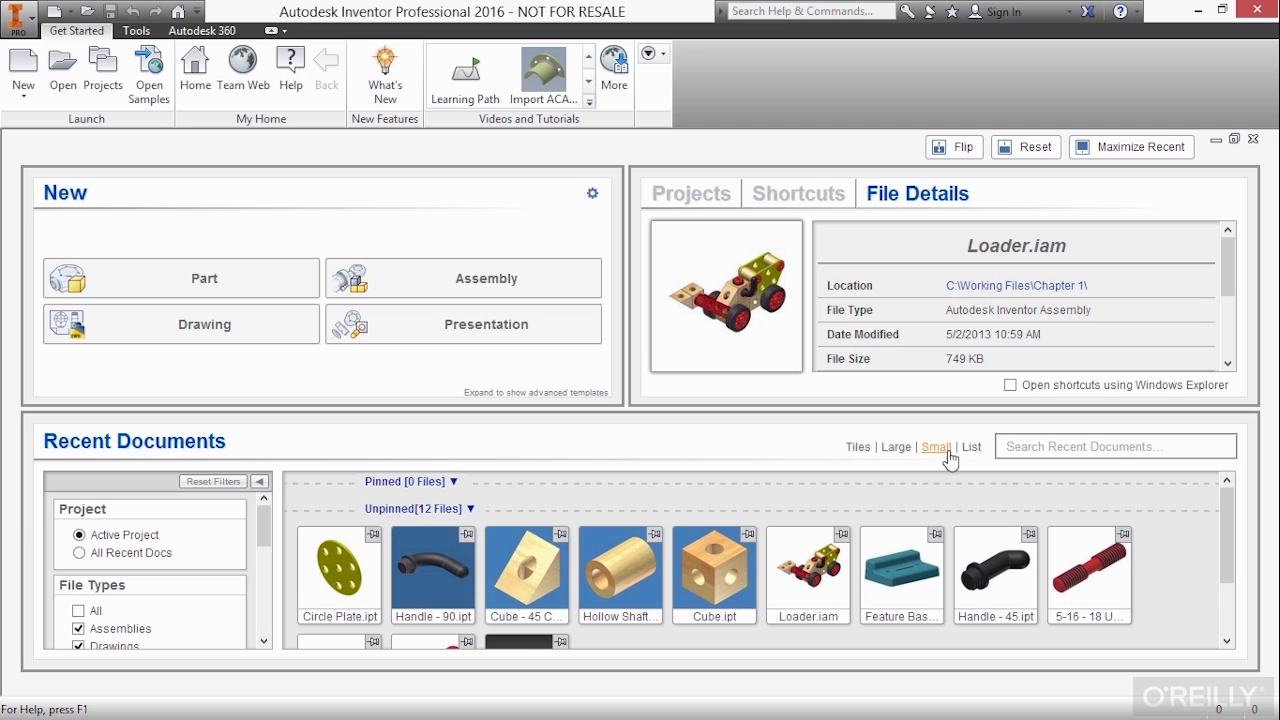
pyautogui.click(1116, 446)
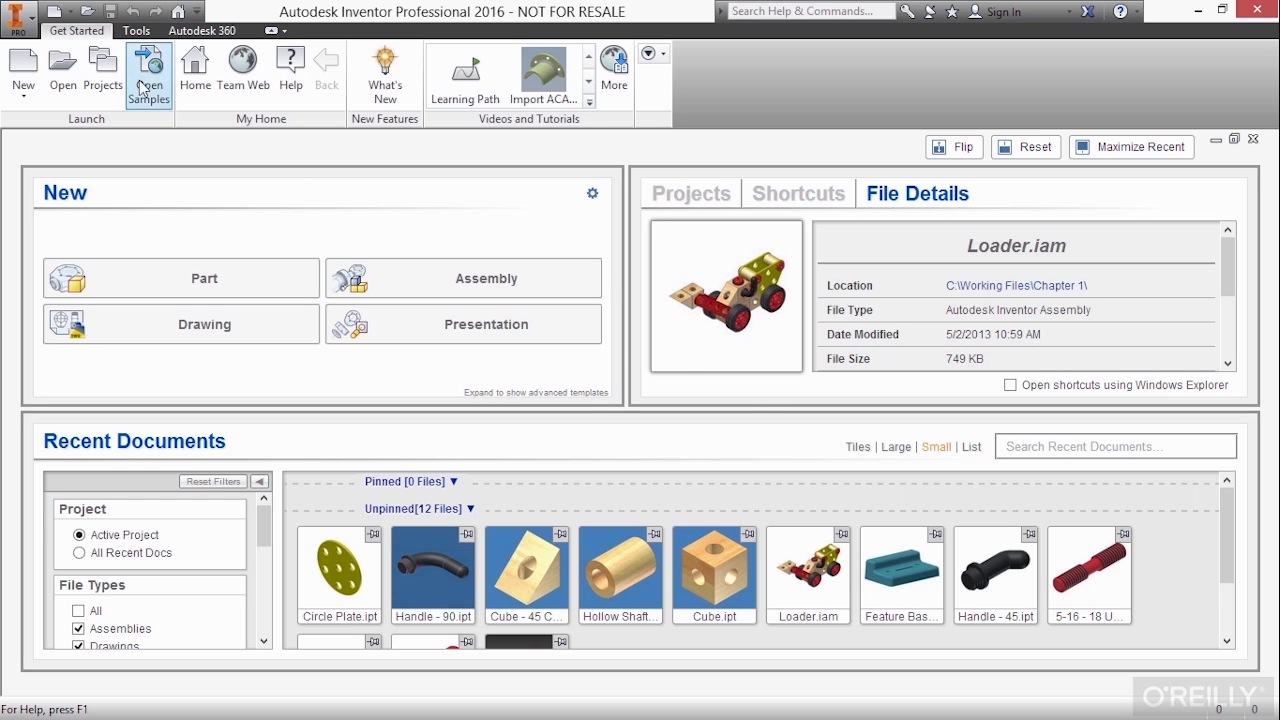
pyautogui.click(17, 27)
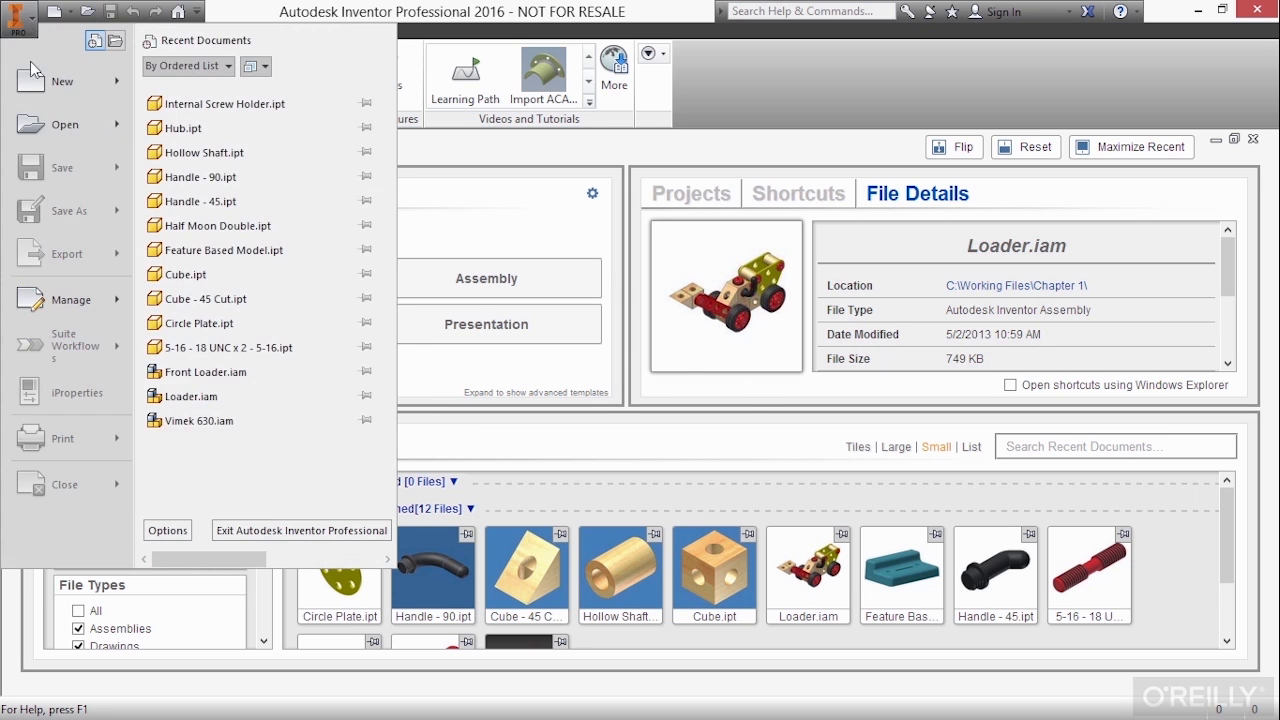
pyautogui.click(63, 124)
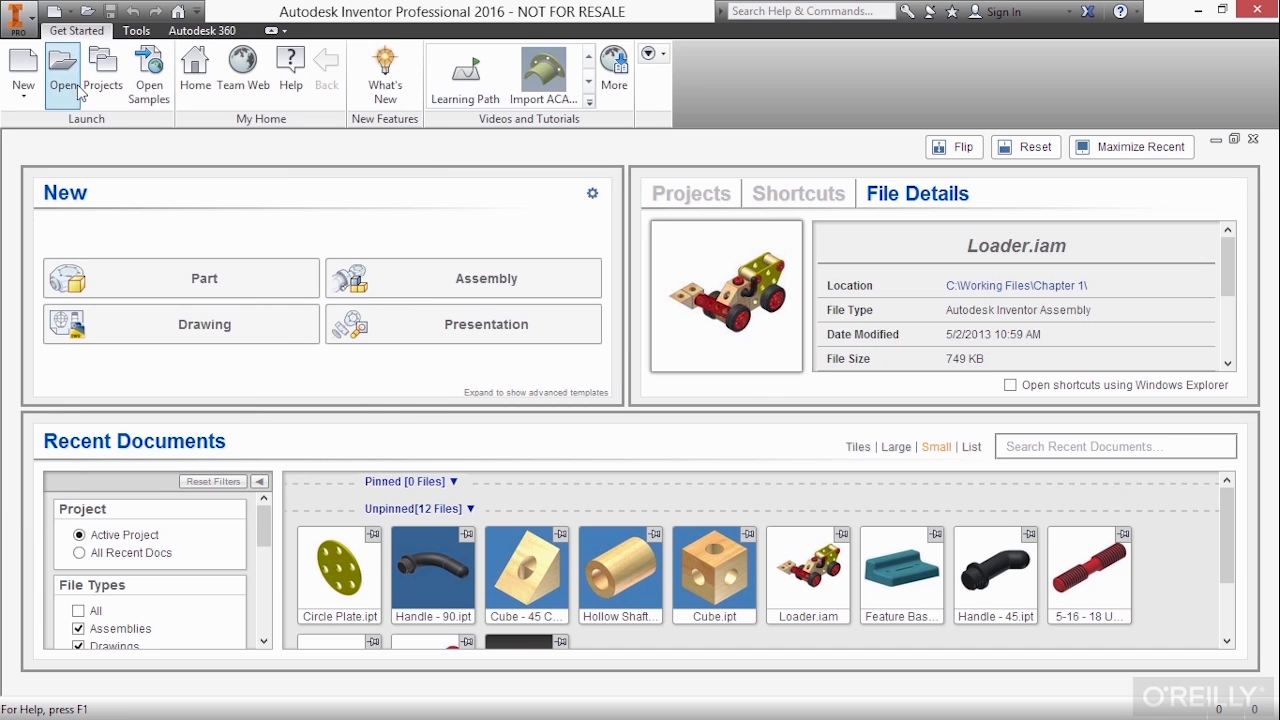
pyautogui.moveTo(304, 141)
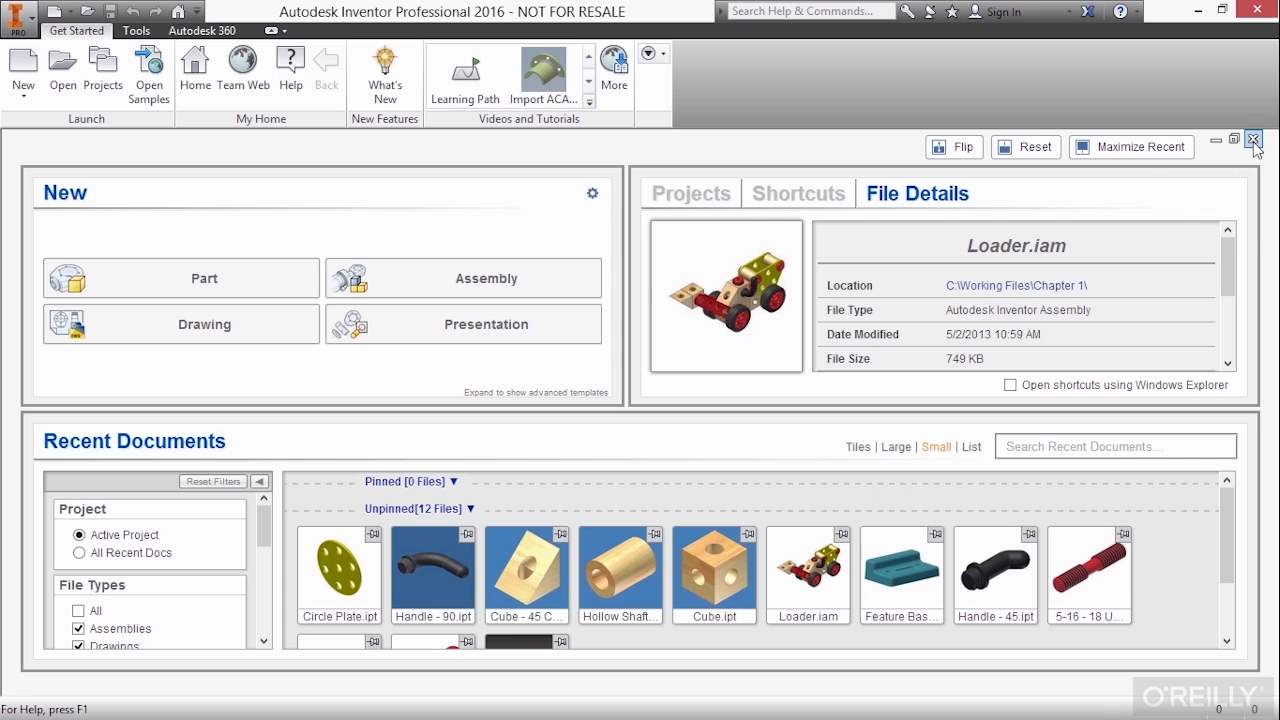
# Hide the Get Started dashboard, leaving only the Get Started ribbon visible.
pyautogui.click(1225, 147)
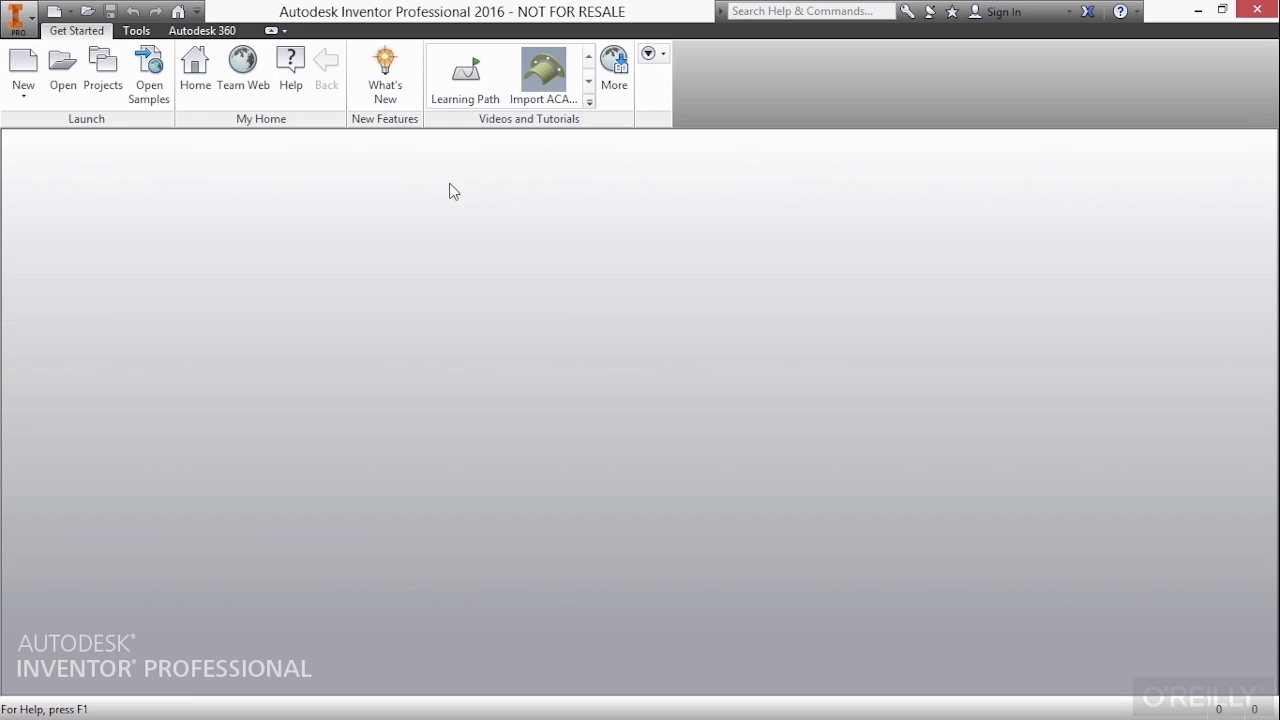
pyautogui.moveTo(270, 124)
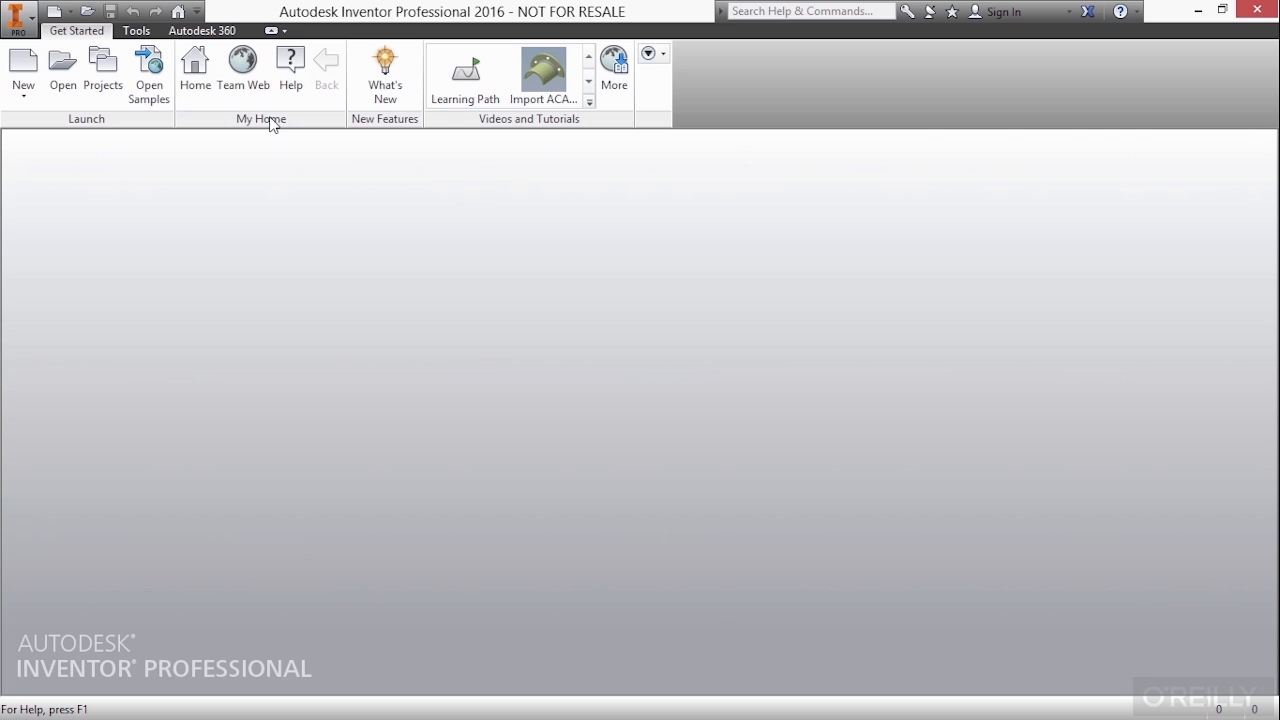
pyautogui.moveTo(242, 118)
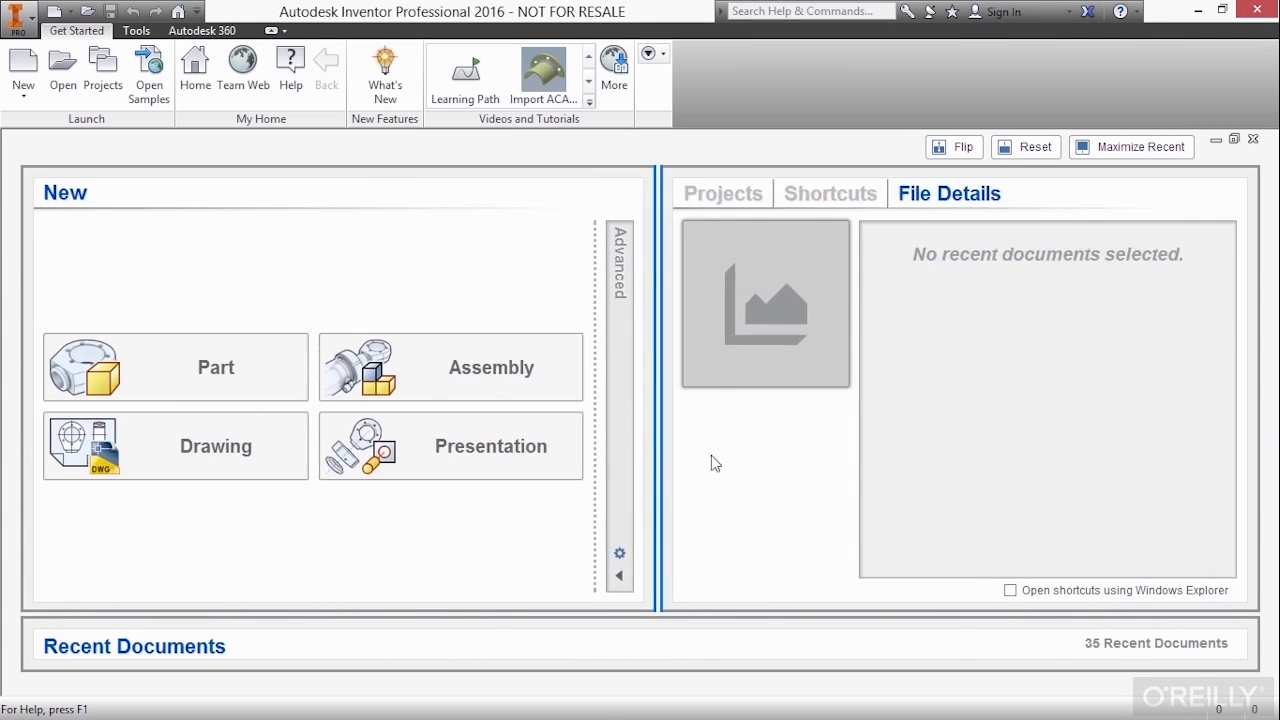
# Re-expand Recent Documents and flip the panel layout twice, keeping Recent Documents below.
pyautogui.click(1139, 147)
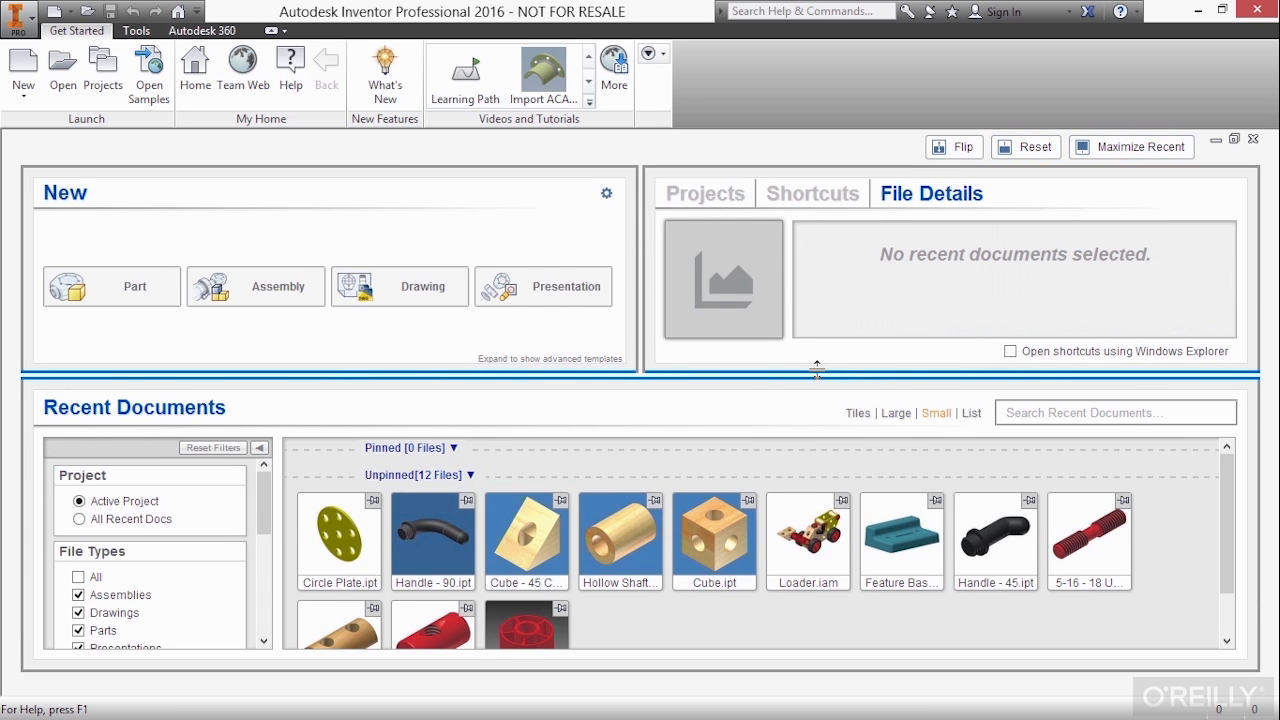
pyautogui.click(953, 147)
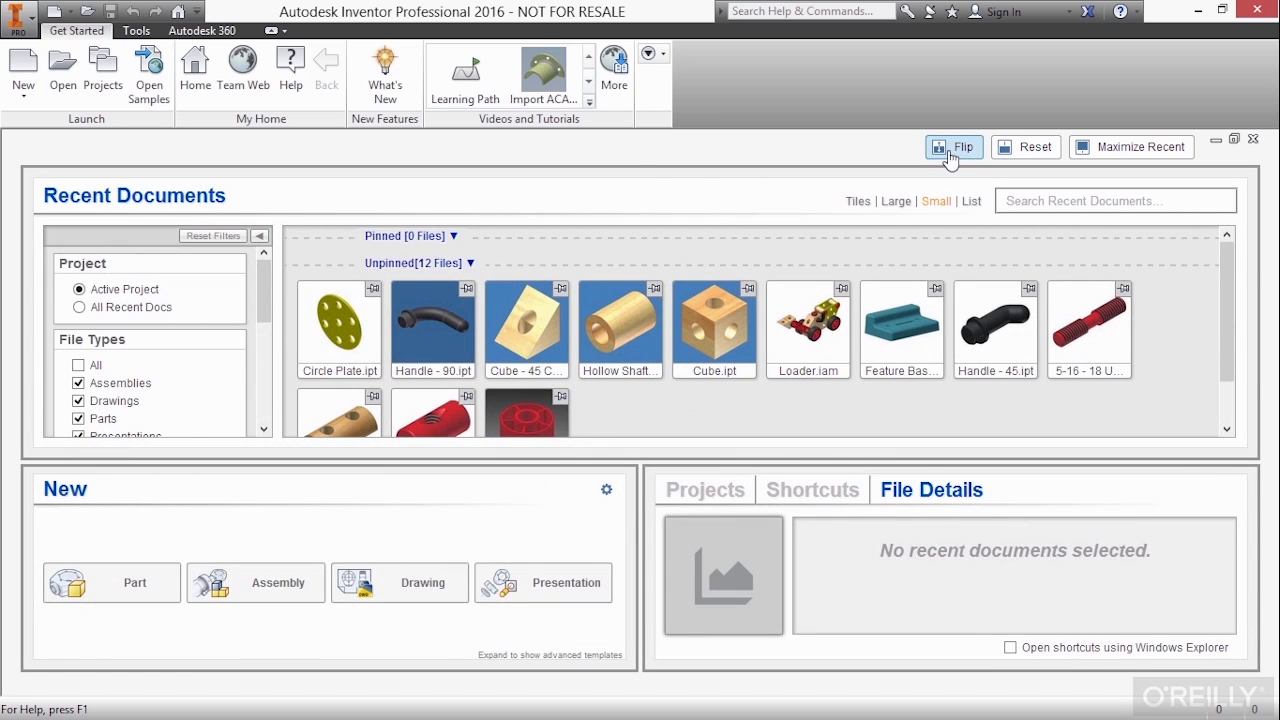
pyautogui.click(953, 147)
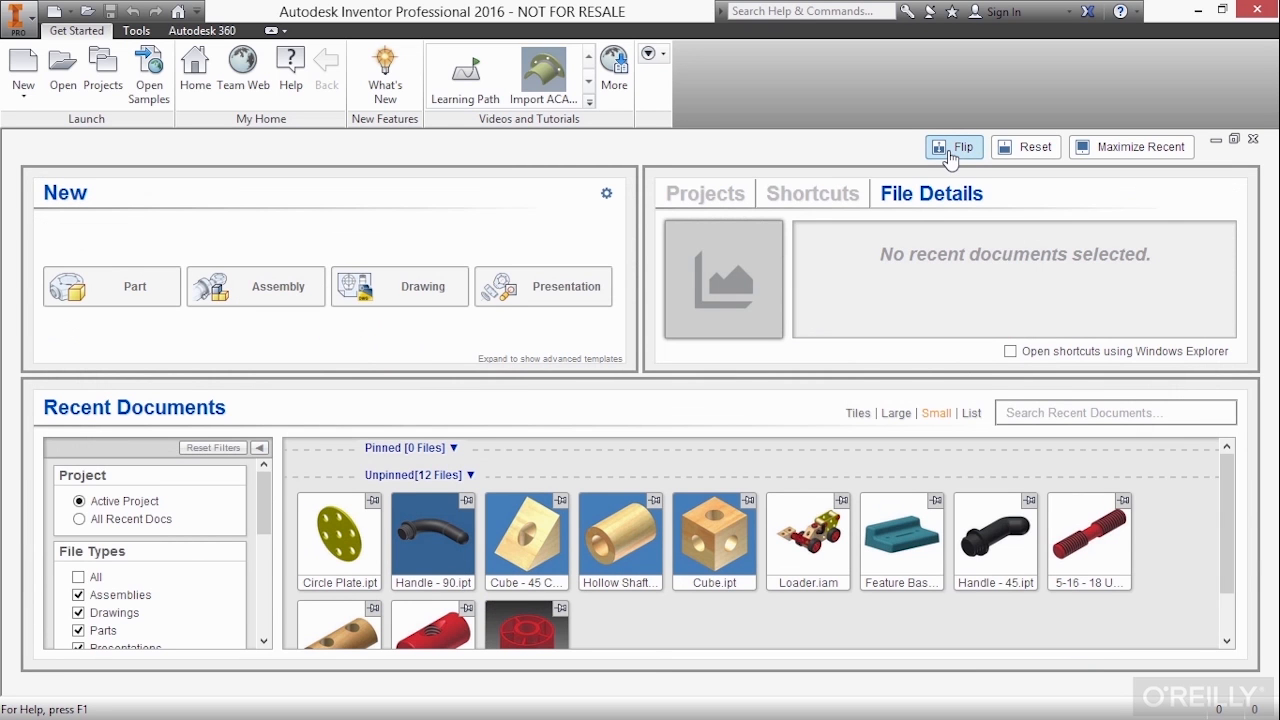
pyautogui.moveTo(889, 150)
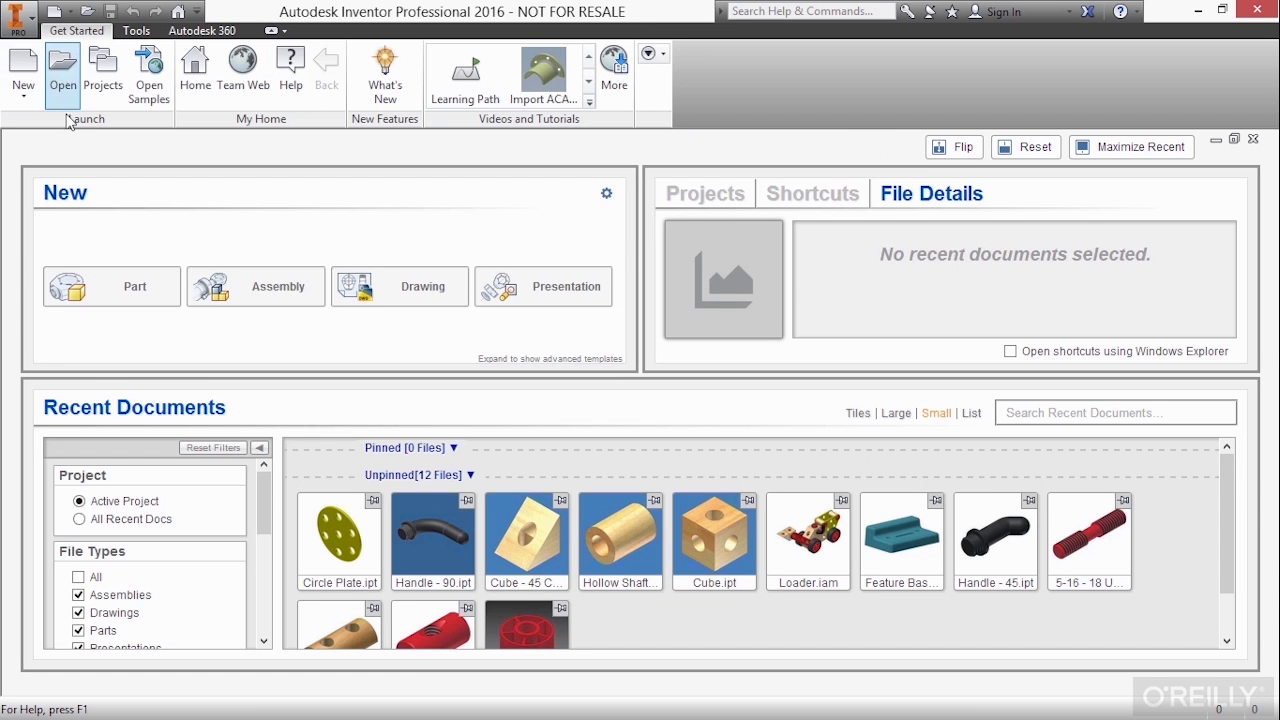
pyautogui.moveTo(109, 148)
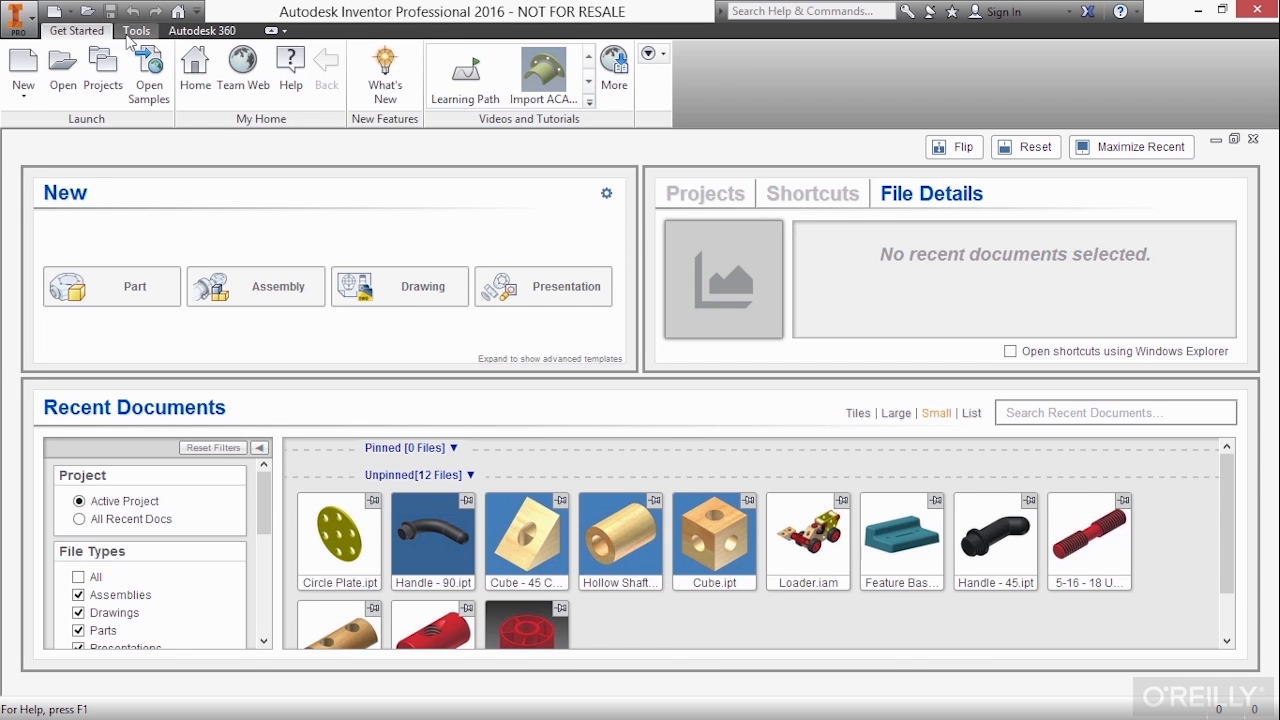
# View the Autodesk 360 ribbon tab, then return to the Get Started tab.
pyautogui.click(210, 31)
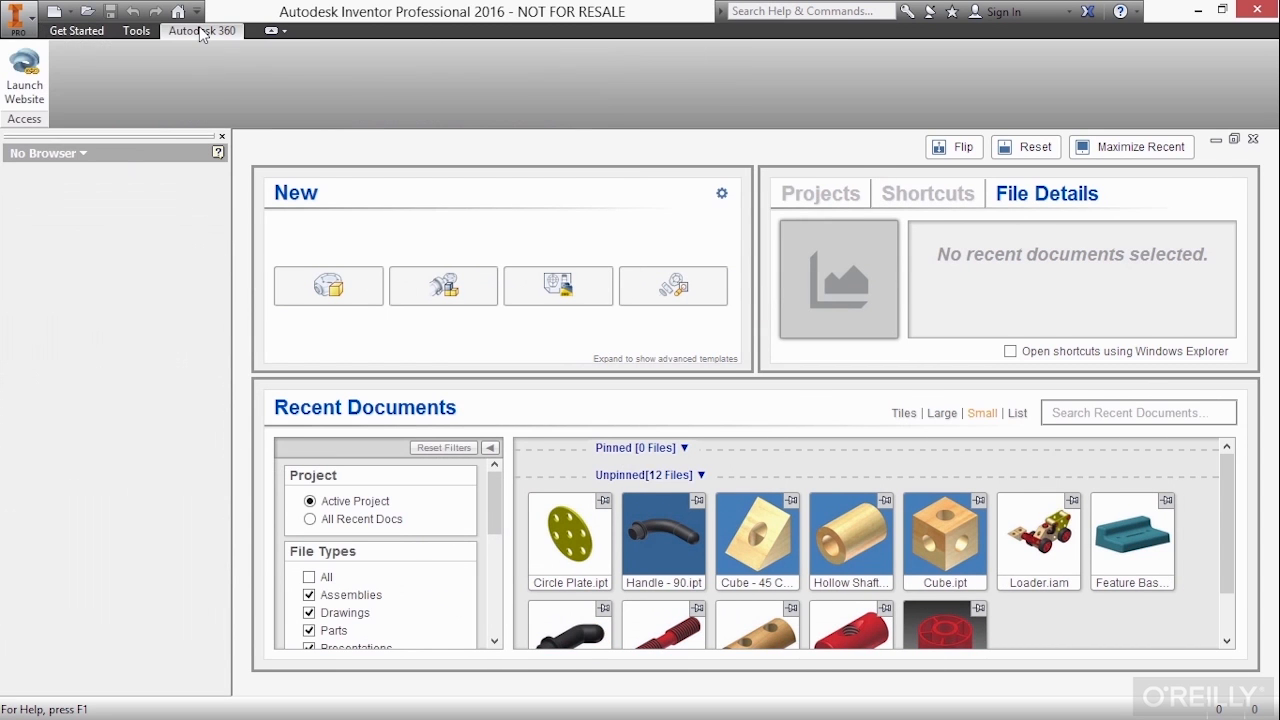
pyautogui.click(77, 36)
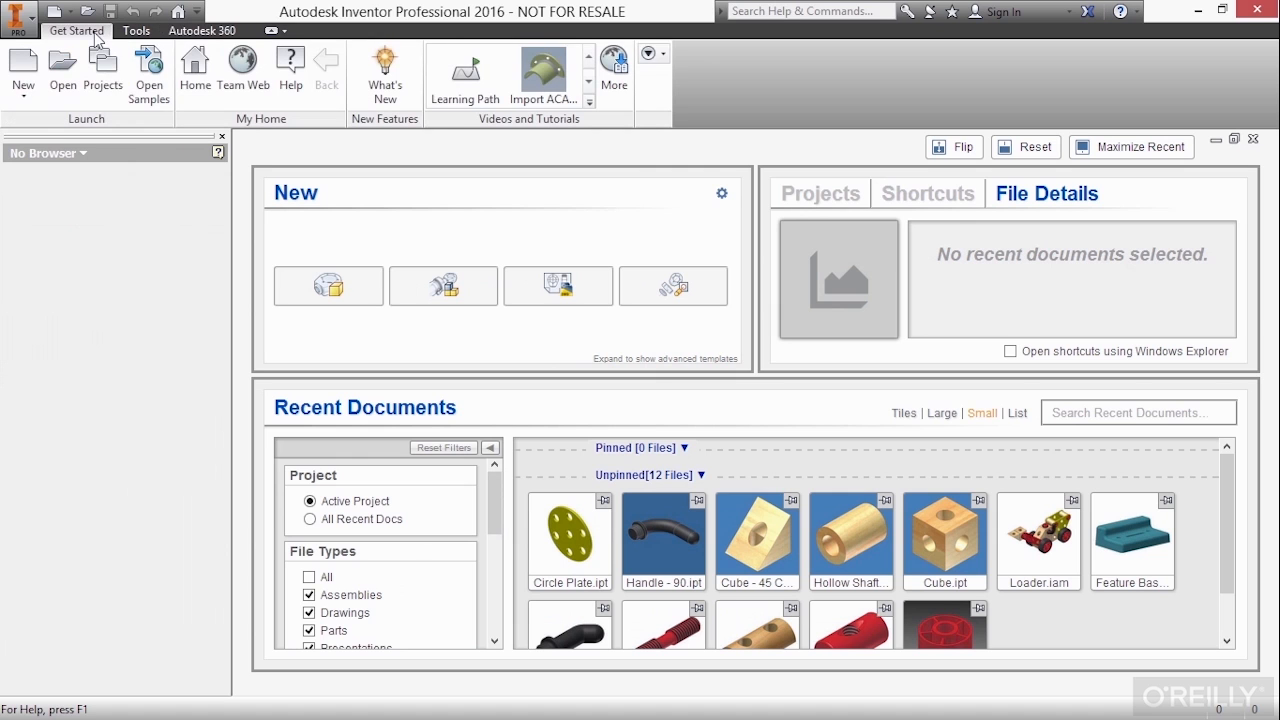
pyautogui.moveTo(113, 128)
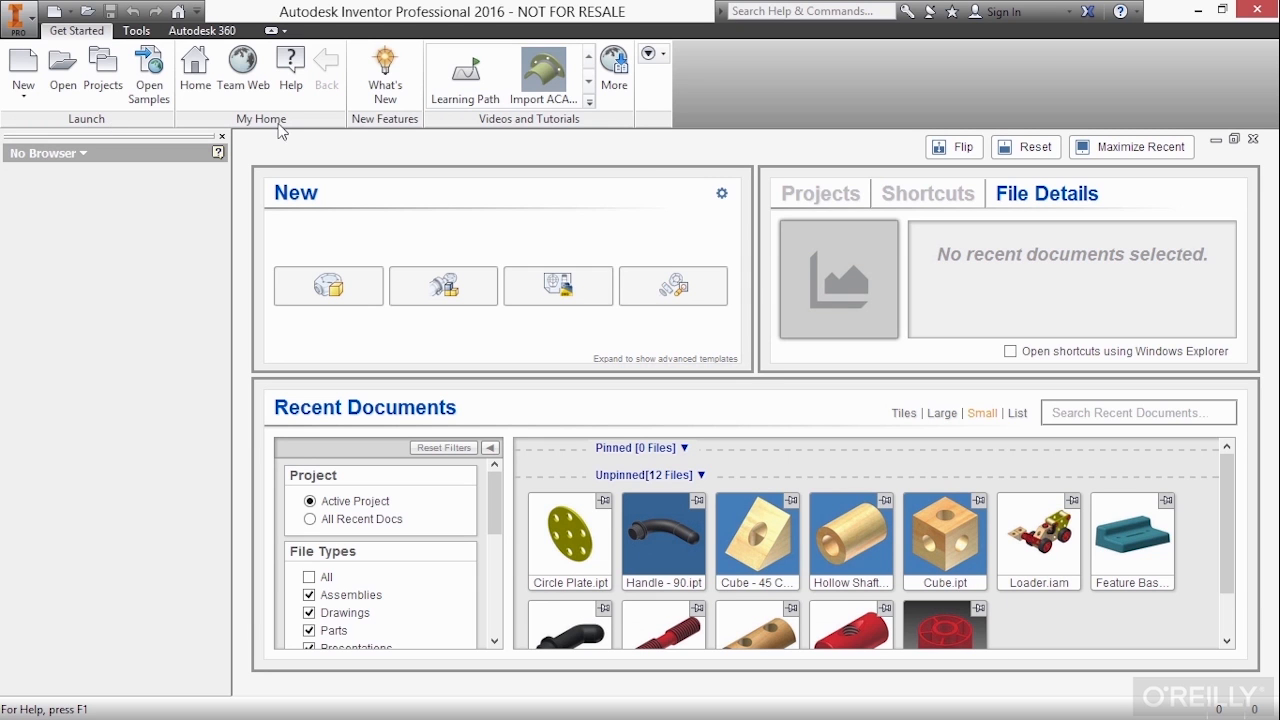
pyautogui.moveTo(496, 124)
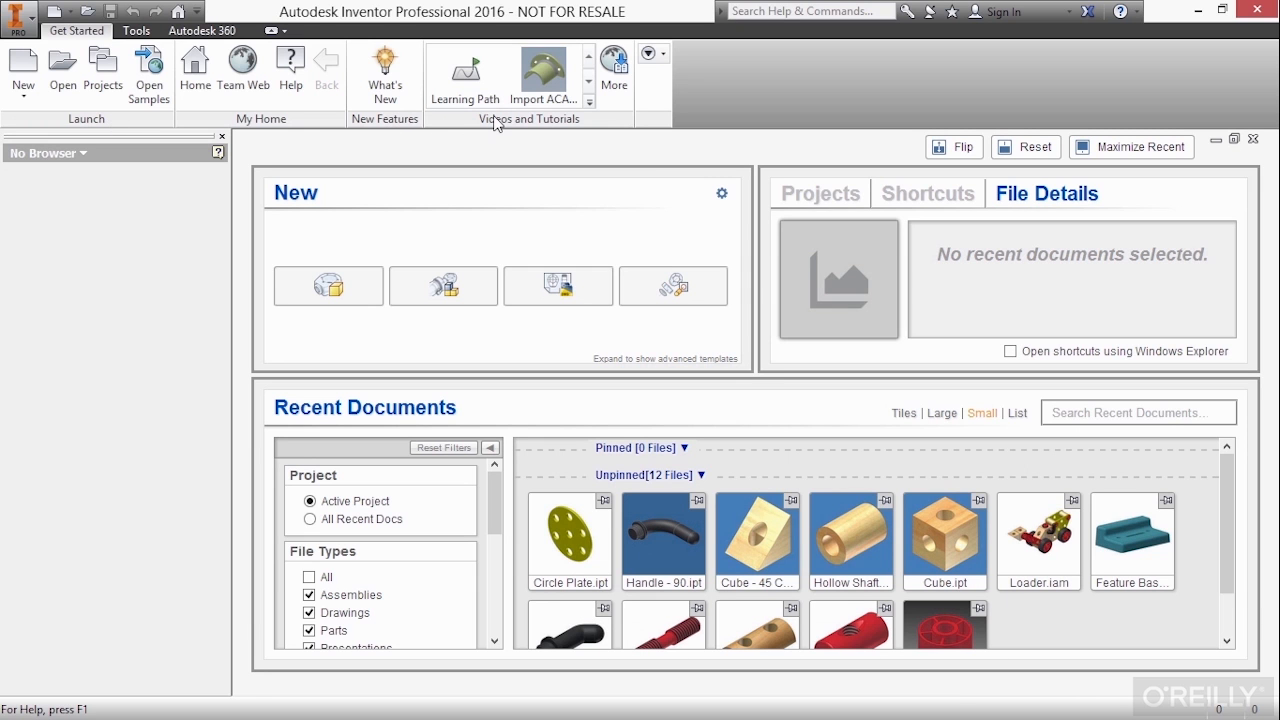
pyautogui.moveTo(135, 162)
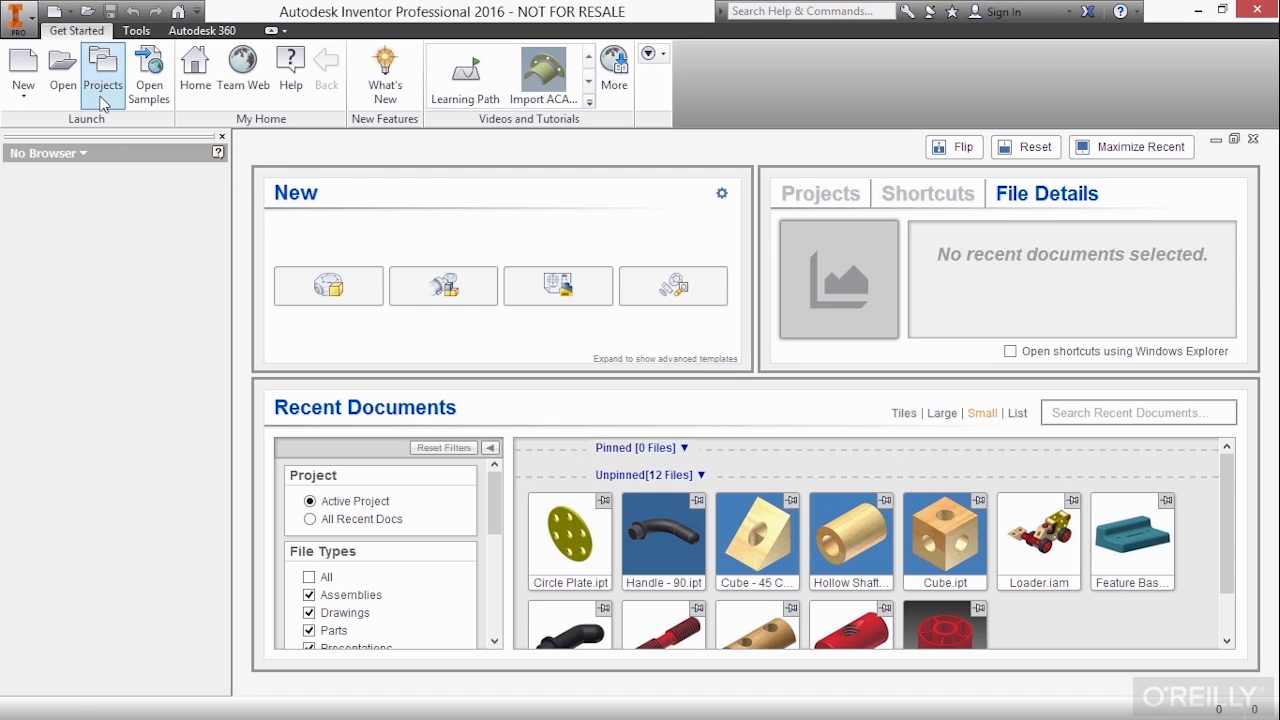
pyautogui.moveTo(137, 135)
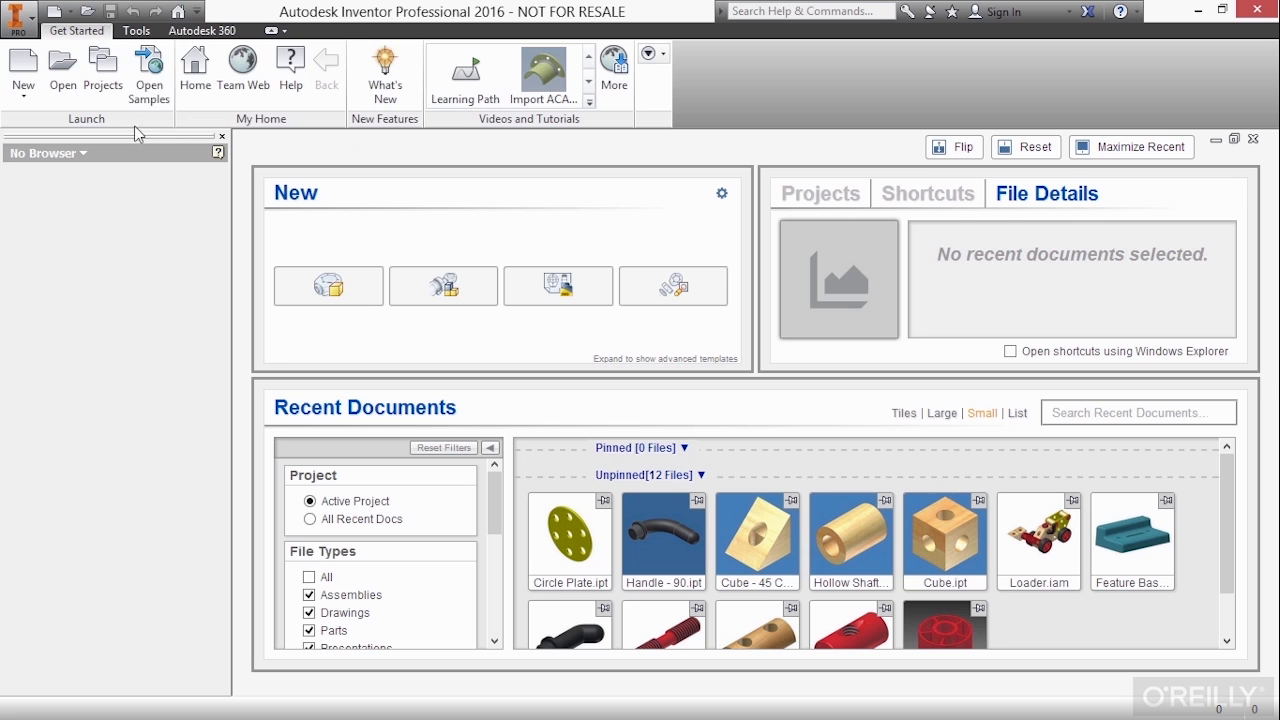
pyautogui.moveTo(148, 72)
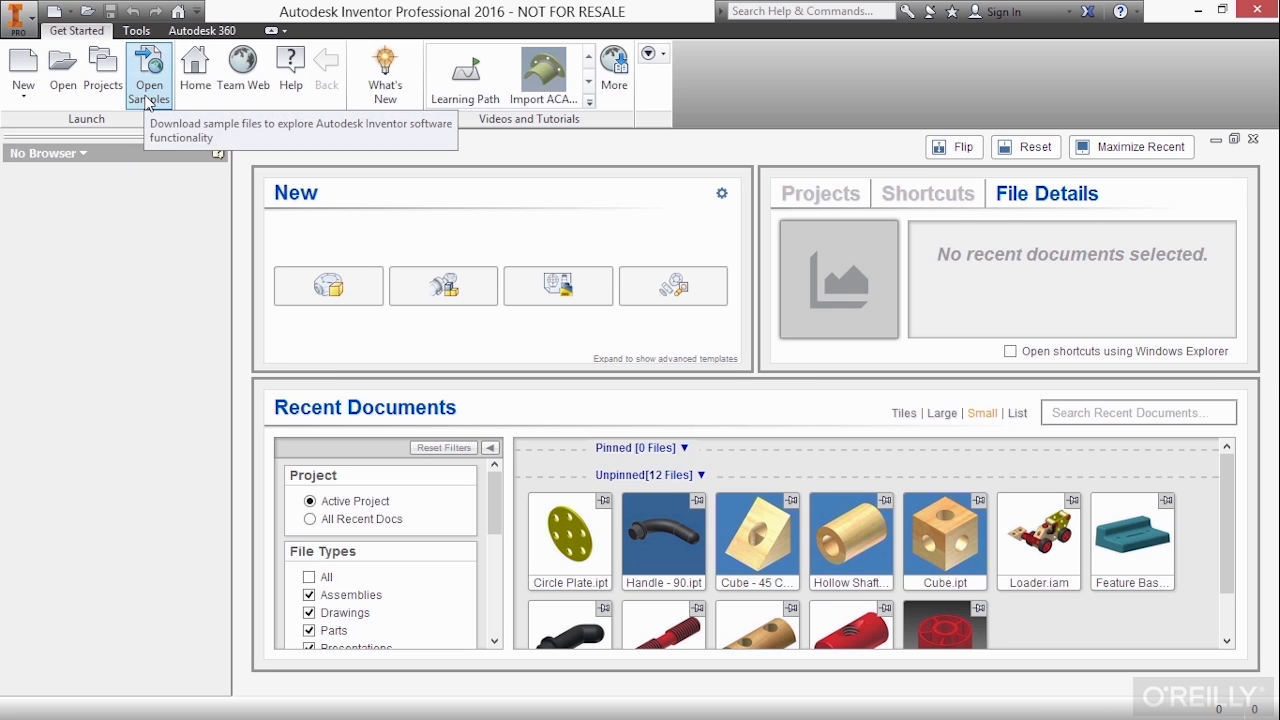
pyautogui.moveTo(243, 75)
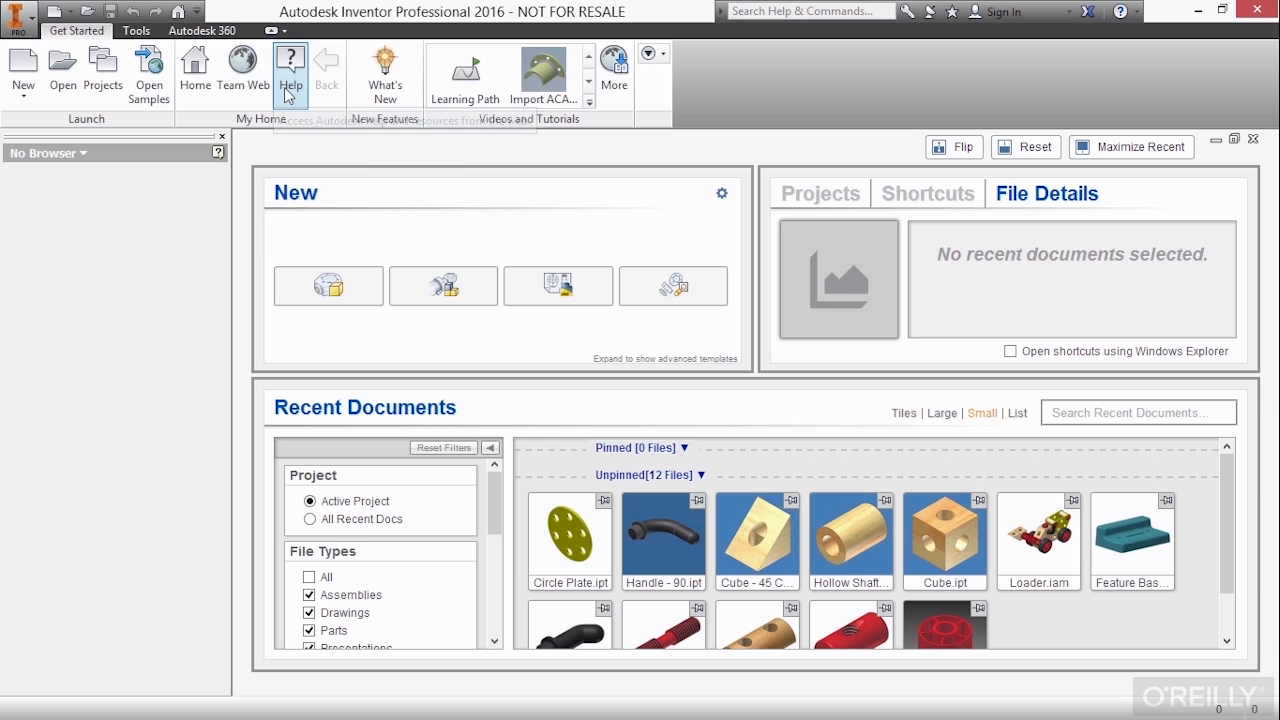
pyautogui.moveTo(293, 92)
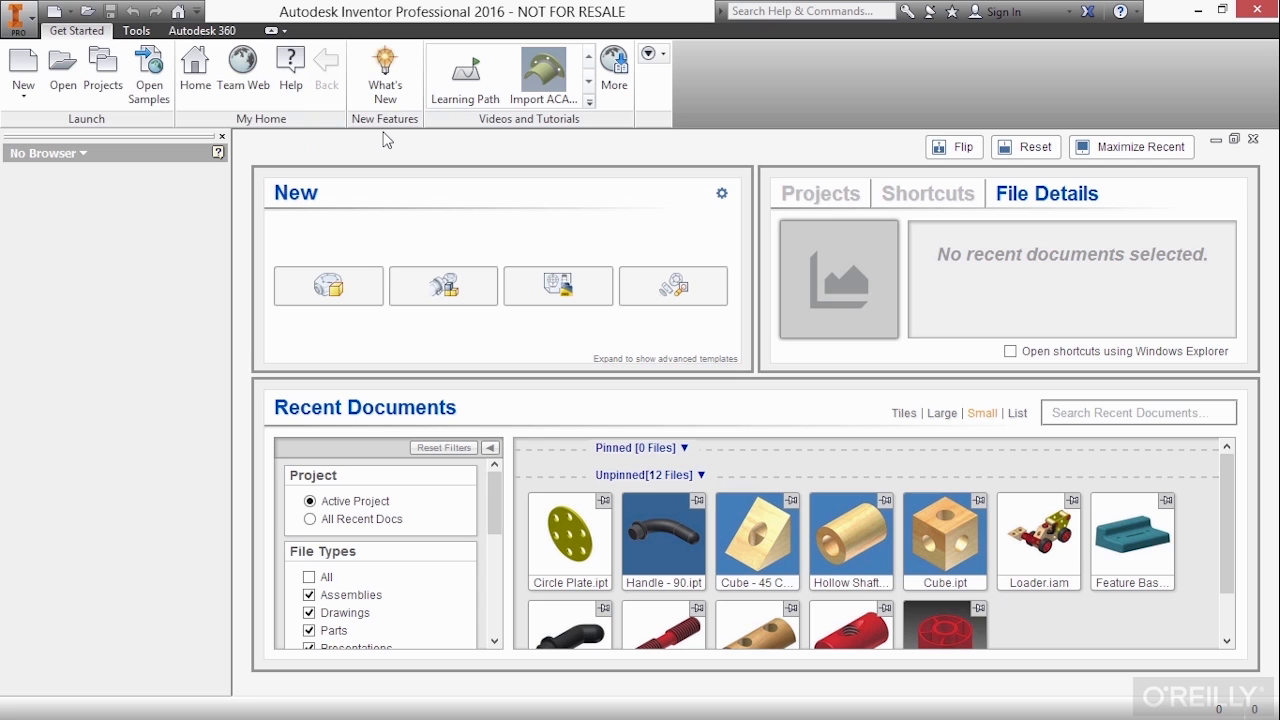
pyautogui.moveTo(142, 40)
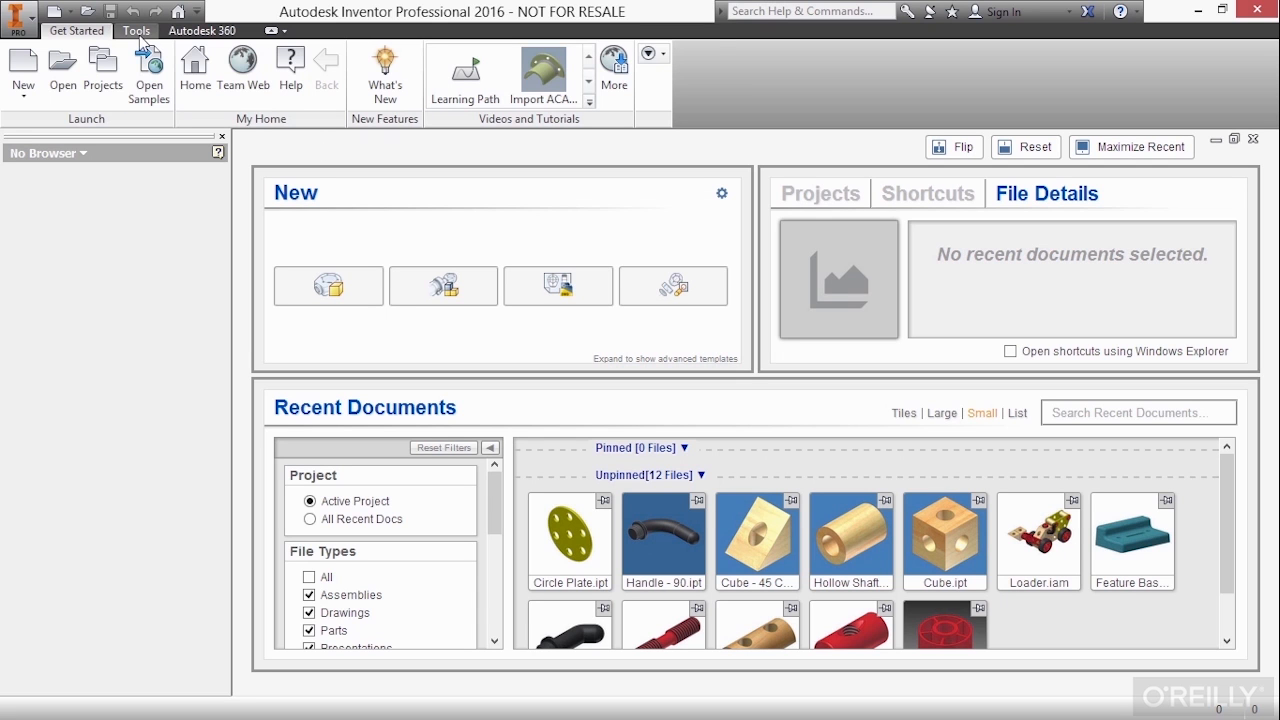
# Show the Tools tab with its Options, Content Center, iLogic and Web panels.
pyautogui.click(135, 30)
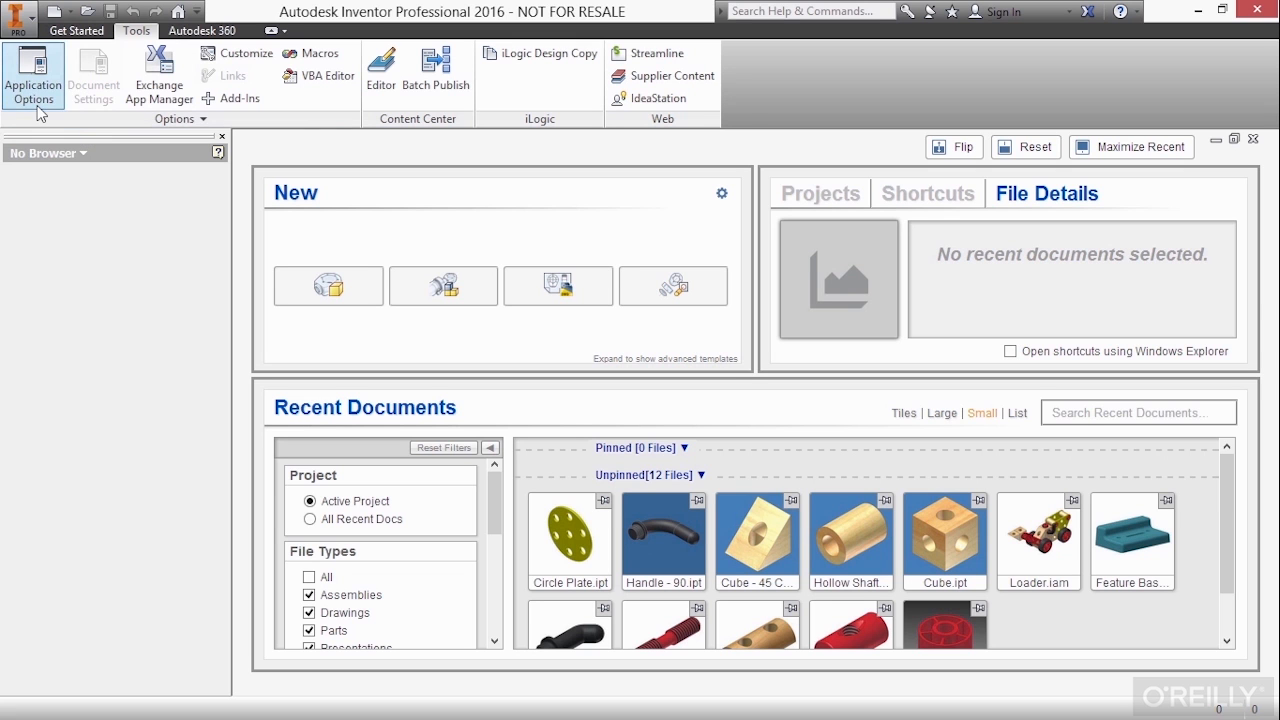
pyautogui.moveTo(158, 72)
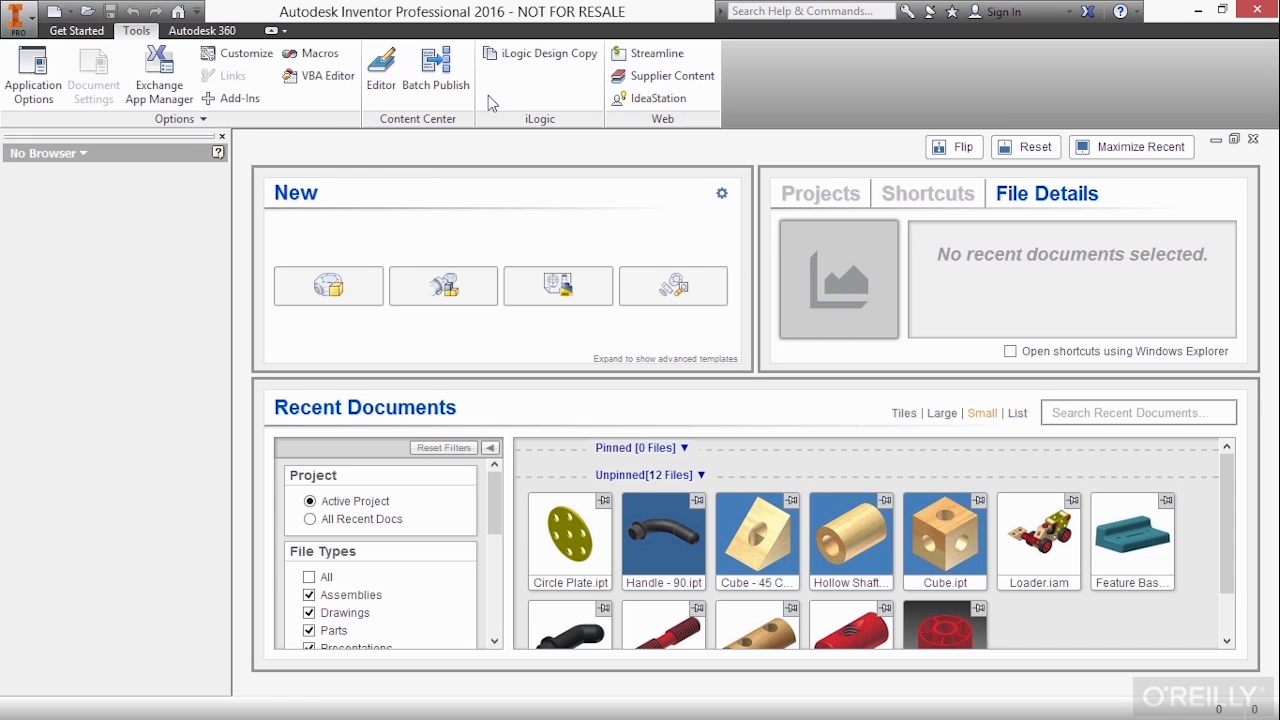
pyautogui.moveTo(560, 101)
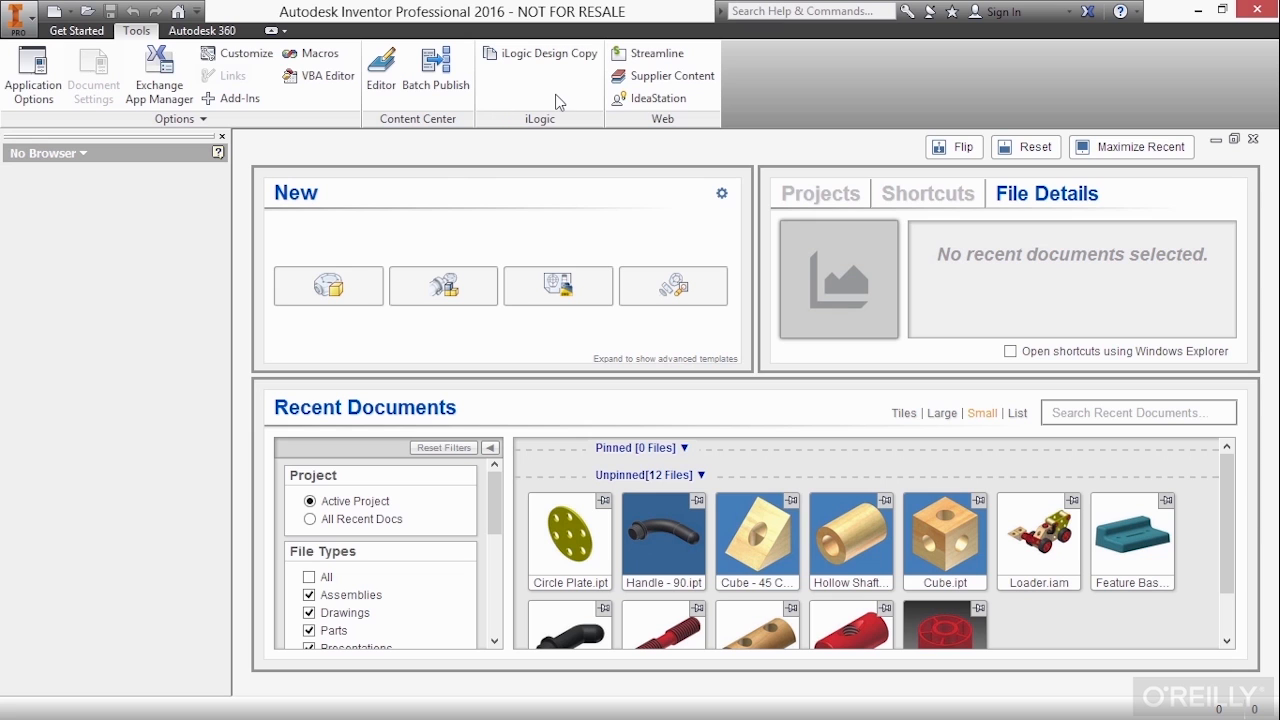
pyautogui.moveTo(725, 82)
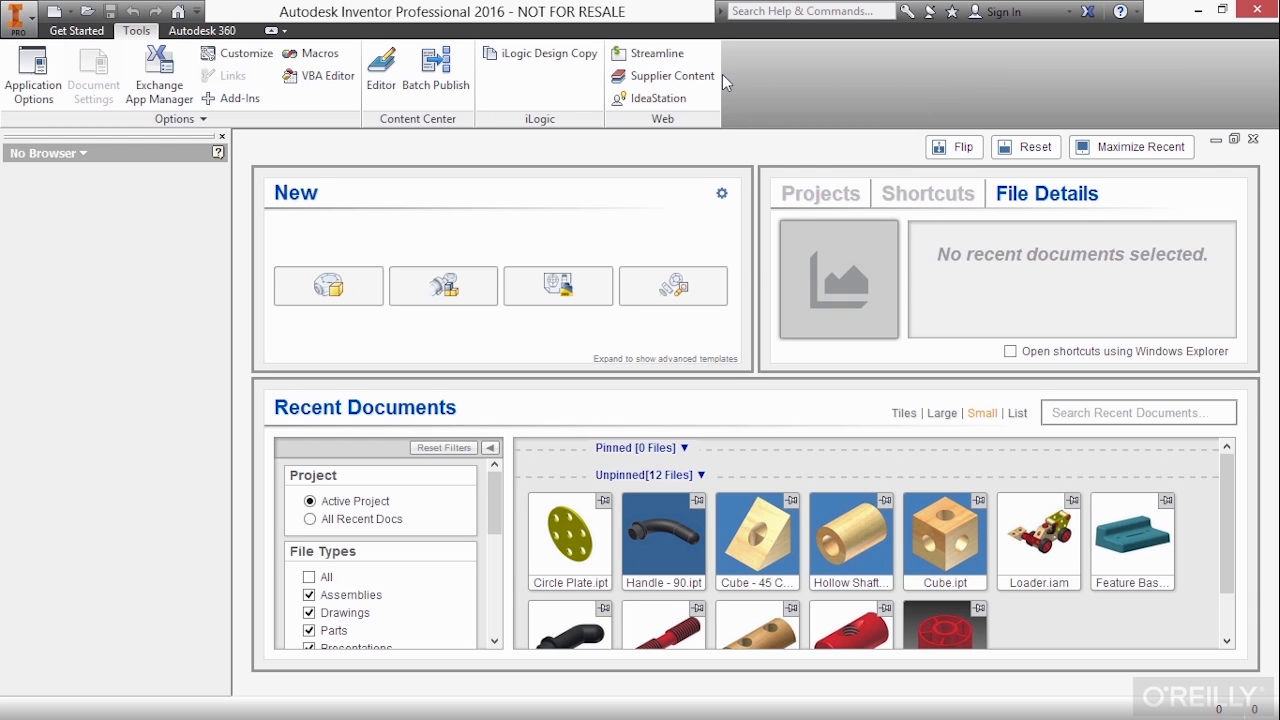
pyautogui.moveTo(694, 118)
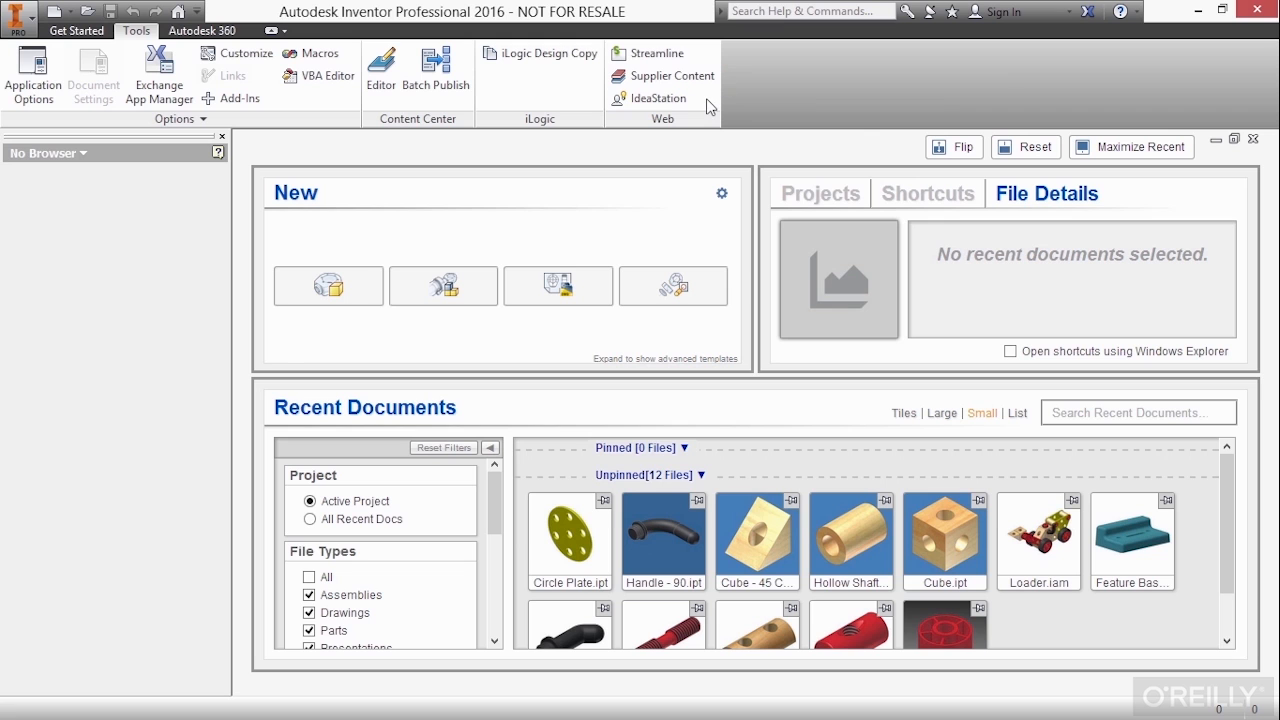
pyautogui.moveTo(742, 101)
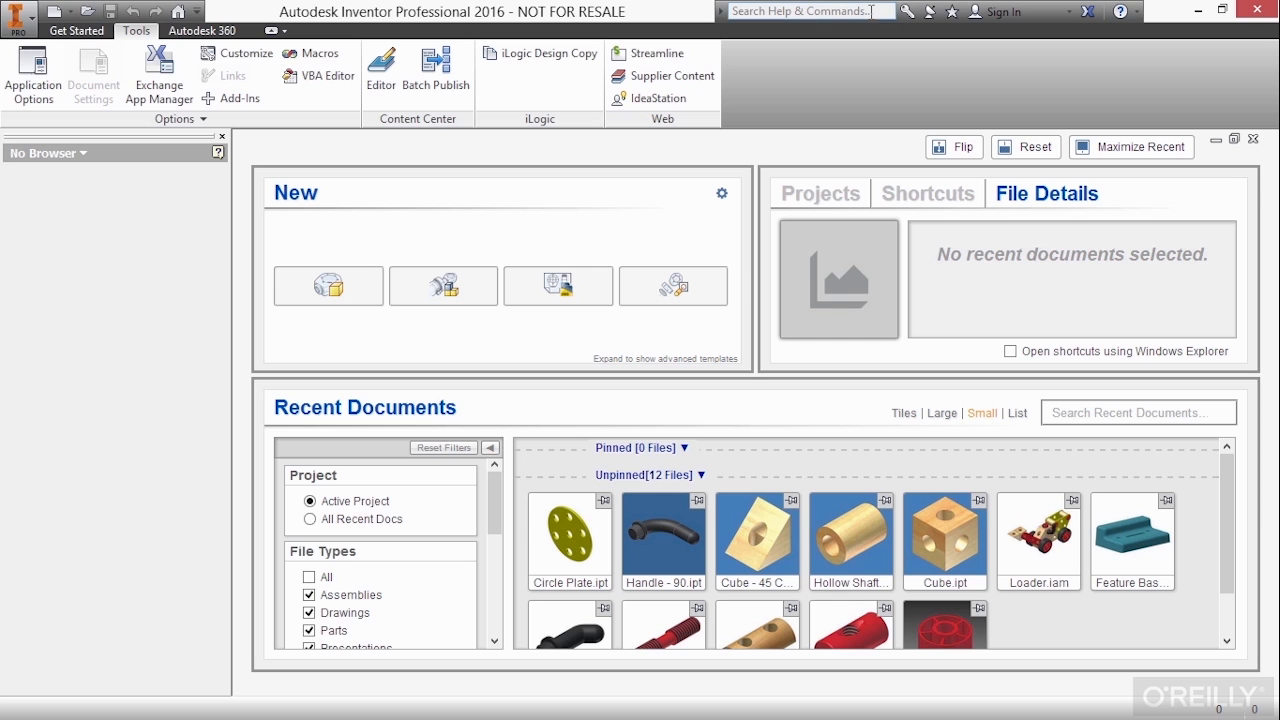
pyautogui.moveTo(844, 11)
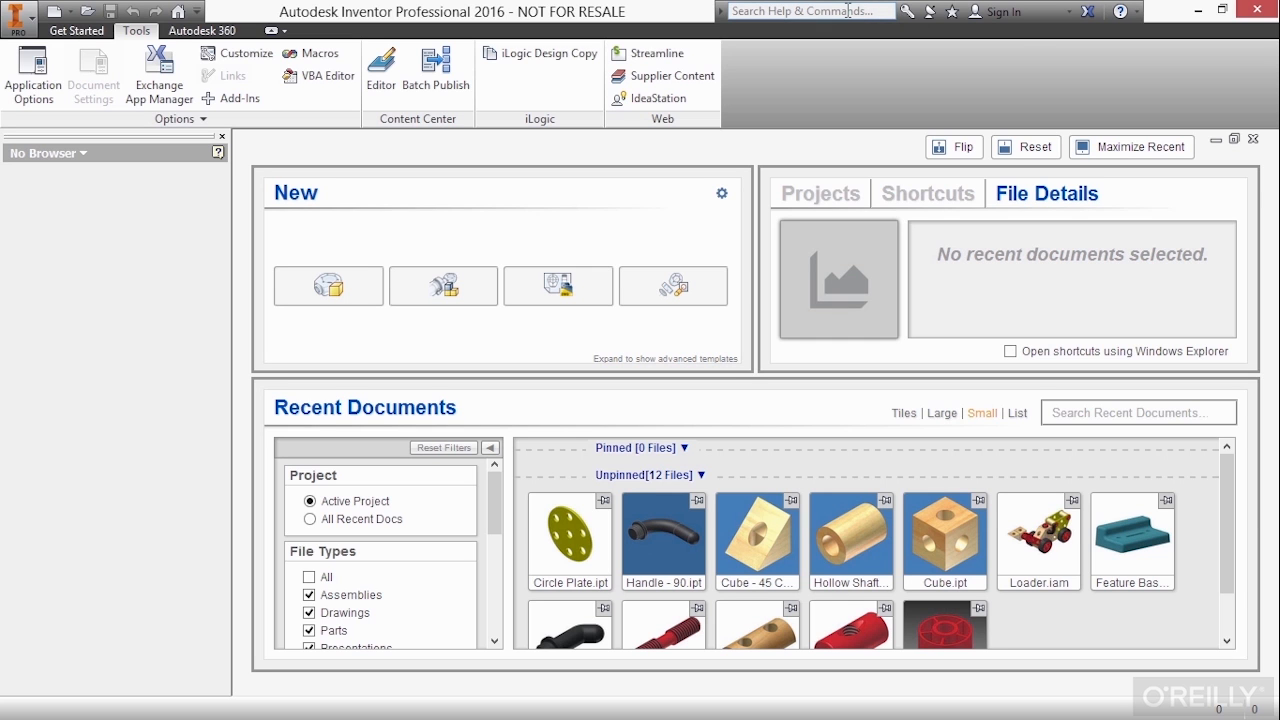
pyautogui.moveTo(1020, 15)
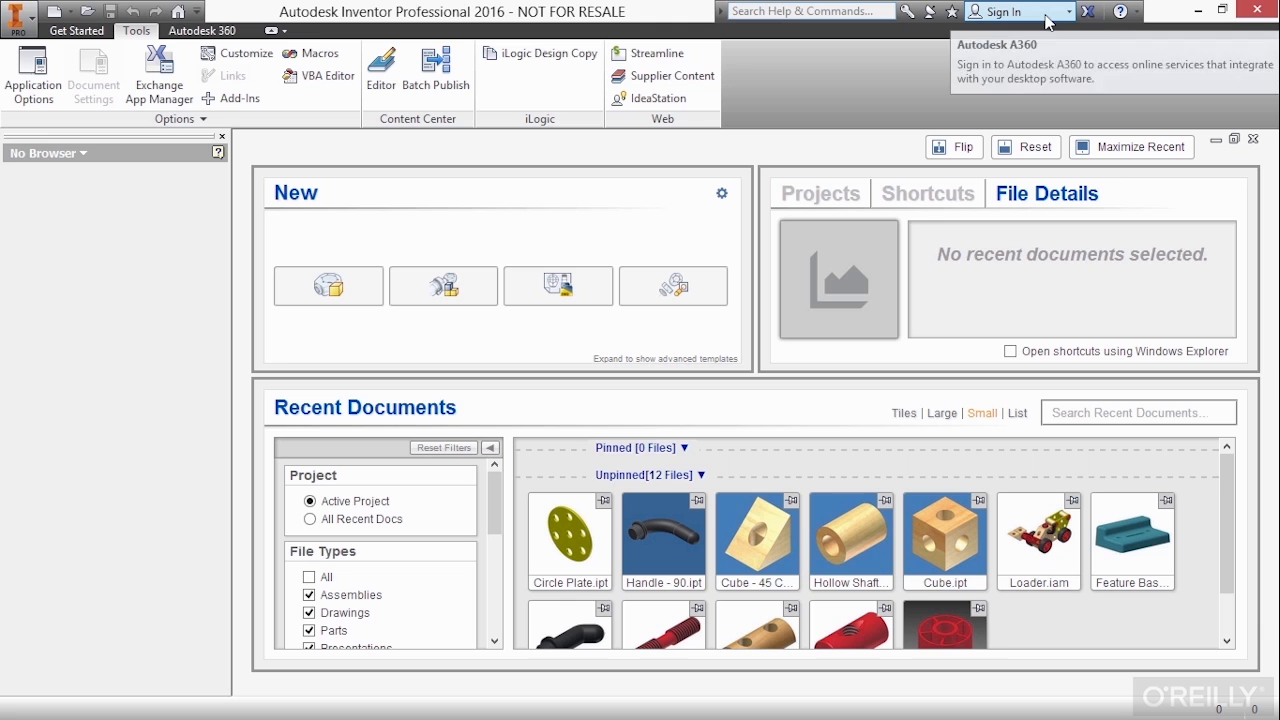
pyautogui.moveTo(942, 85)
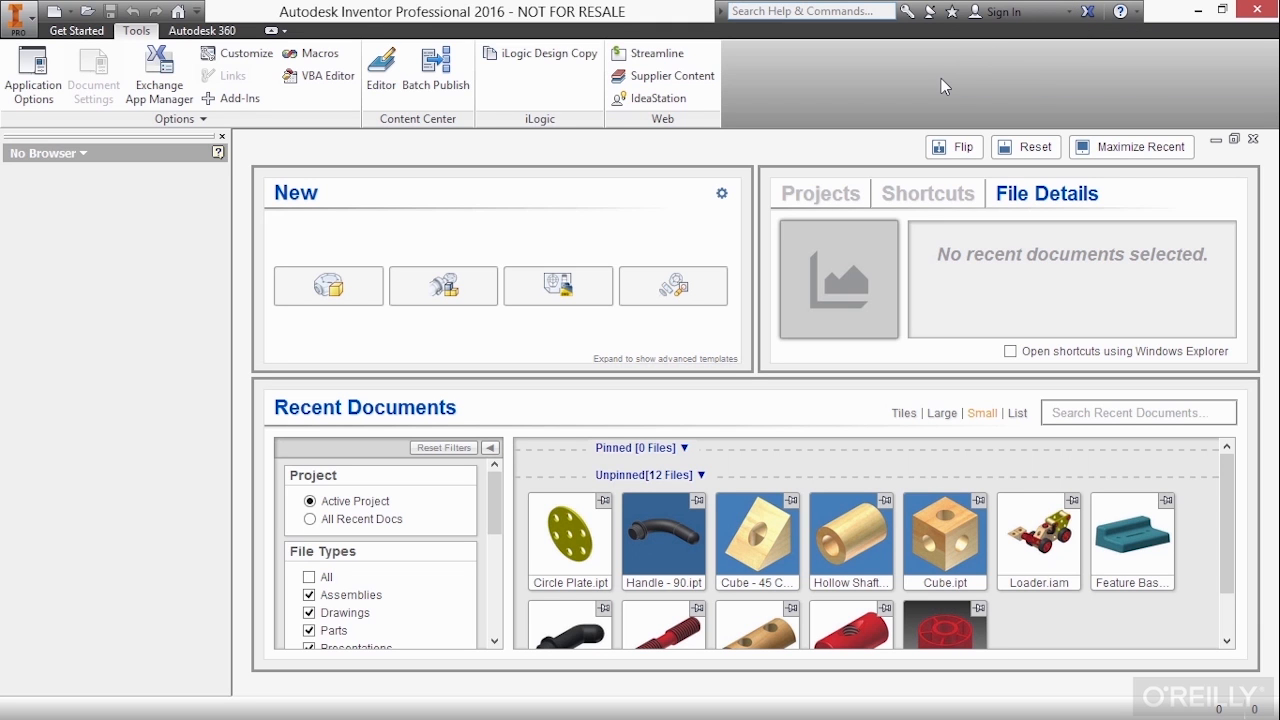